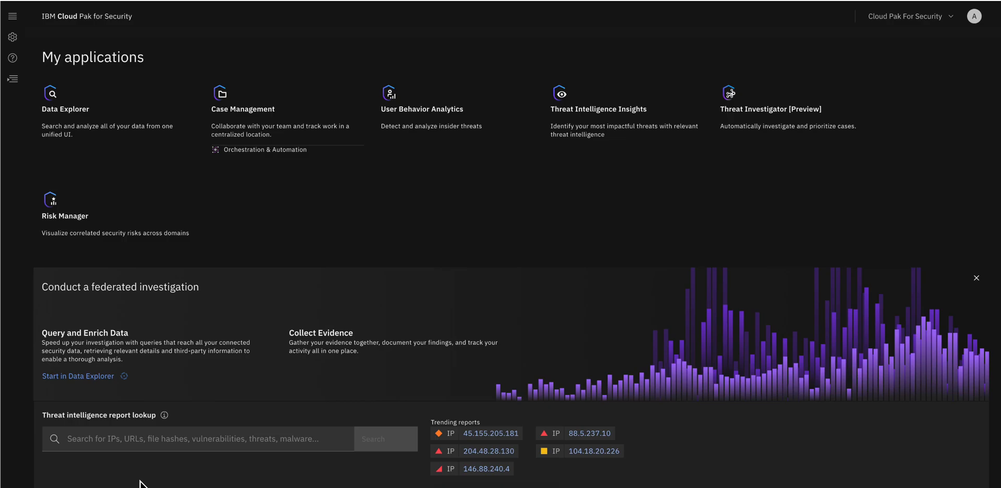
pyautogui.moveTo(124, 483)
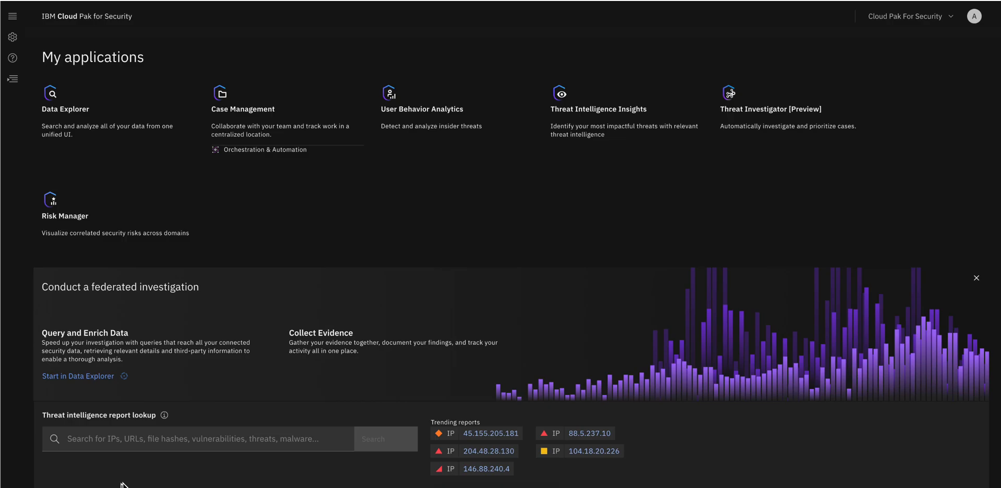
pyautogui.moveTo(427, 305)
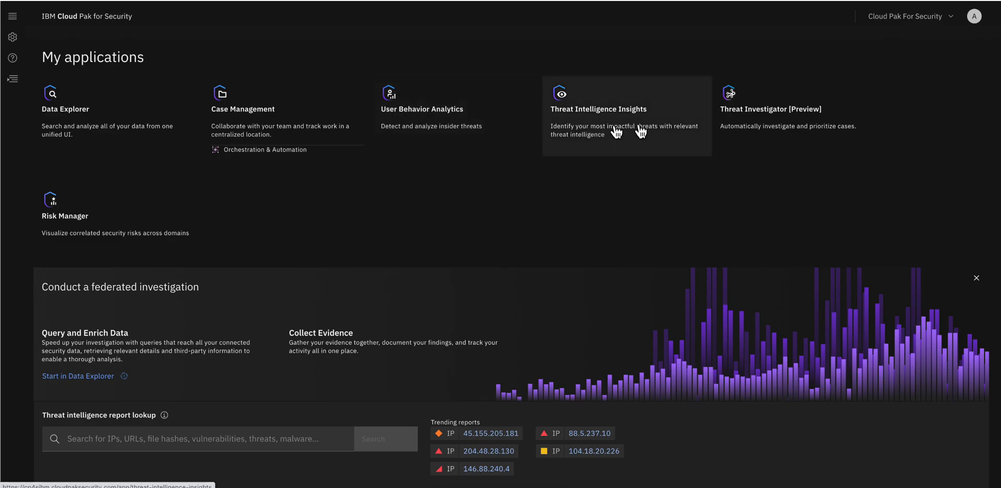
pyautogui.moveTo(550, 208)
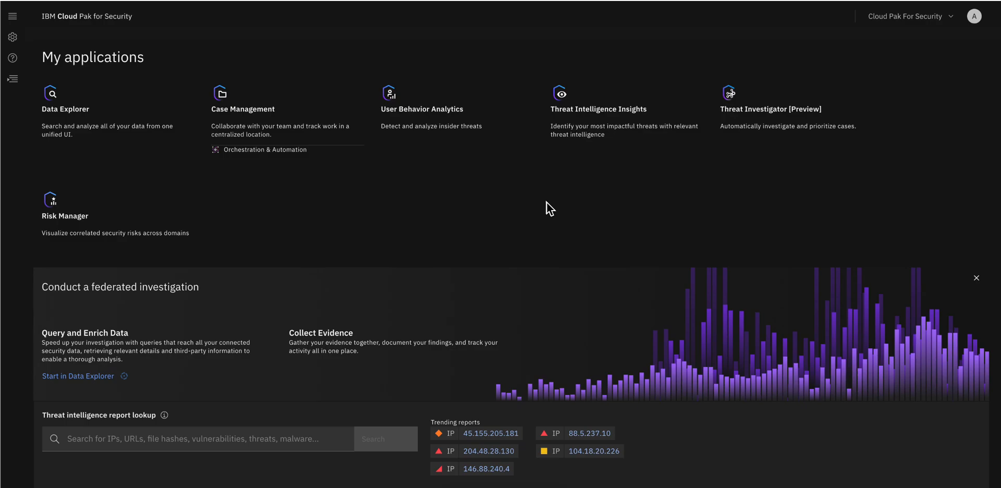
pyautogui.moveTo(551, 215)
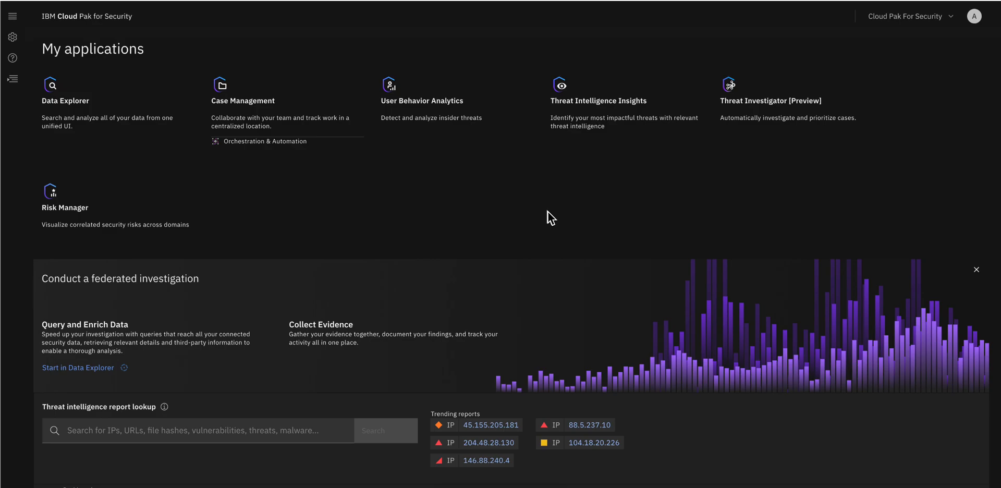
pyautogui.moveTo(581, 180)
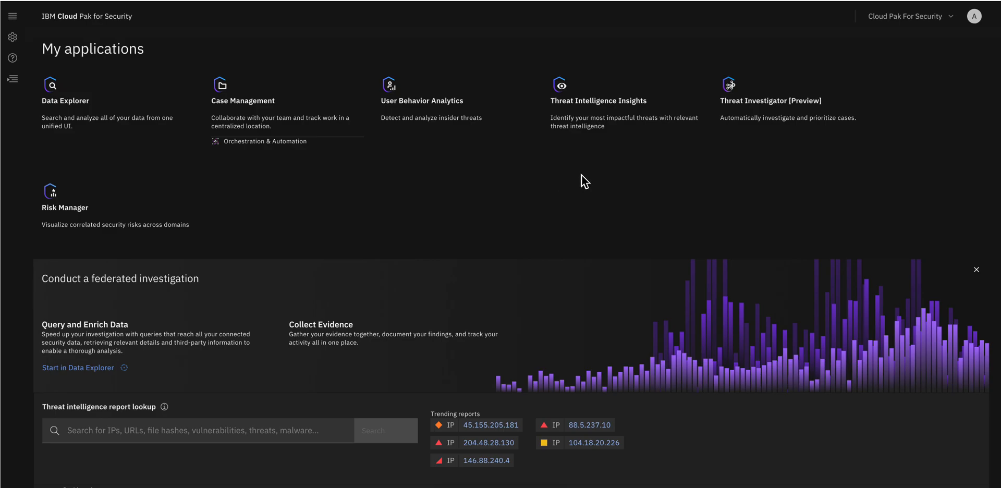
pyautogui.moveTo(469, 196)
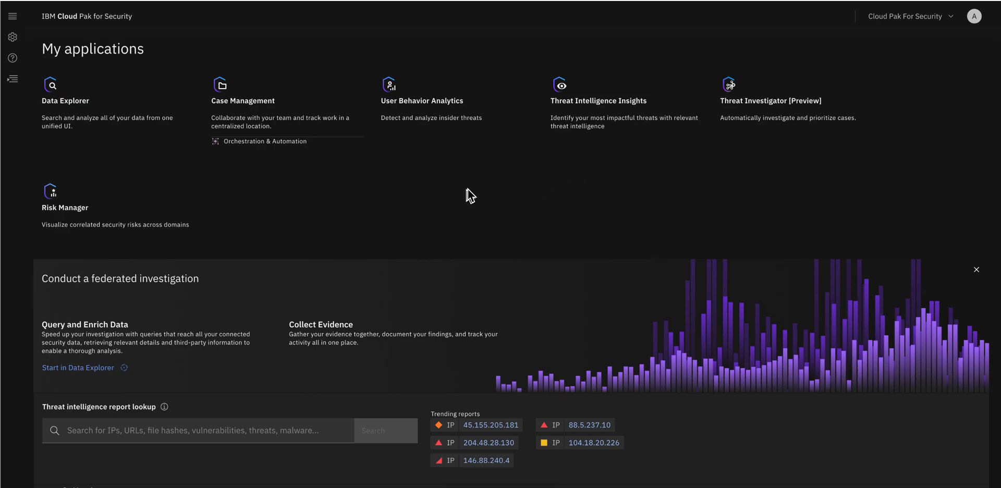
pyautogui.moveTo(744, 131)
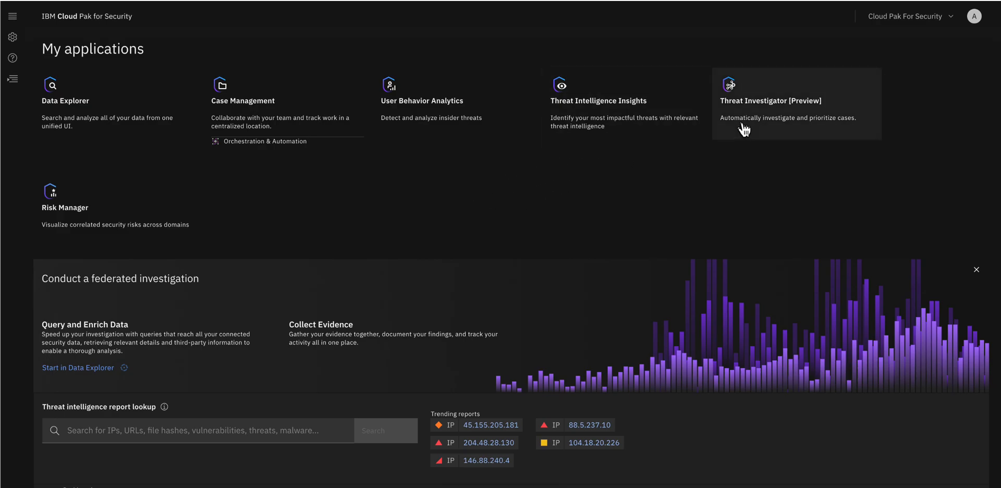
pyautogui.moveTo(477, 182)
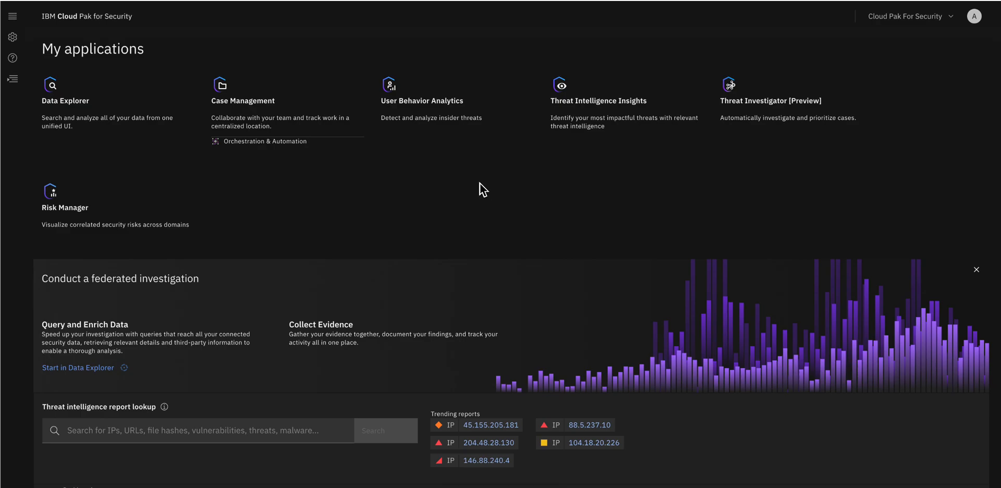
pyautogui.moveTo(439, 205)
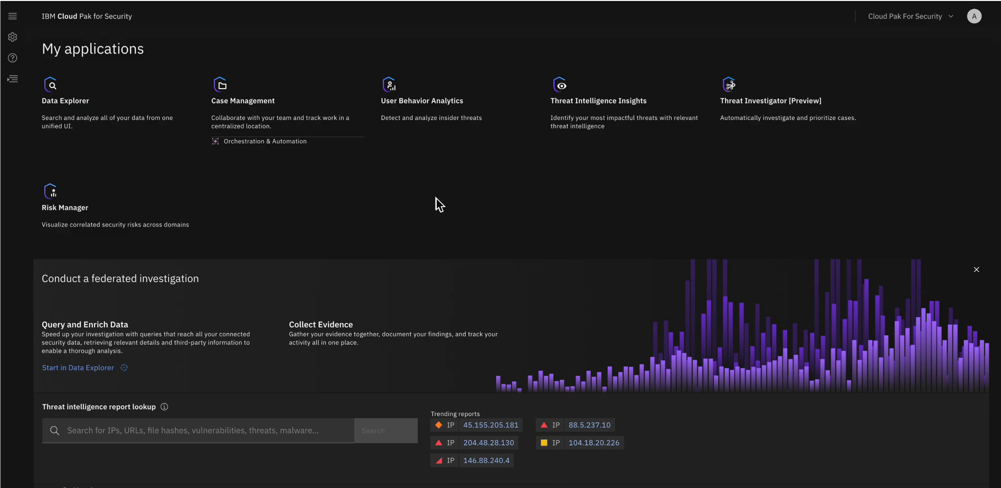
pyautogui.moveTo(449, 200)
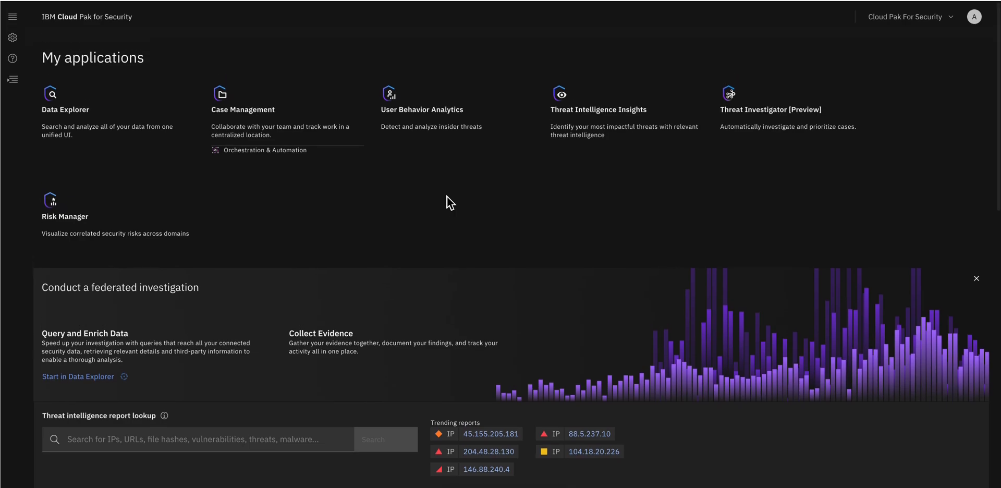
# Scroll through the SOC Analyst Custom Dashboard widgets down to the Risky Users table.
pyautogui.scroll(-3)
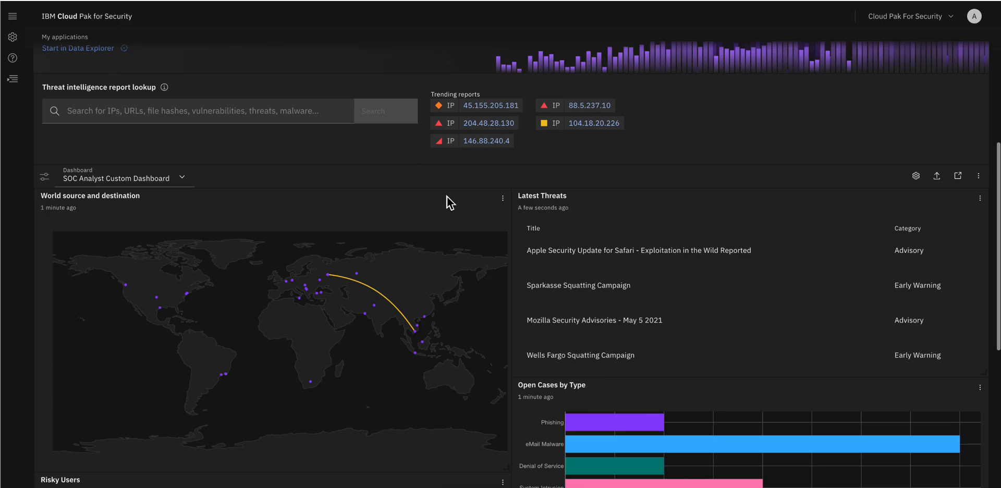
pyautogui.scroll(-3)
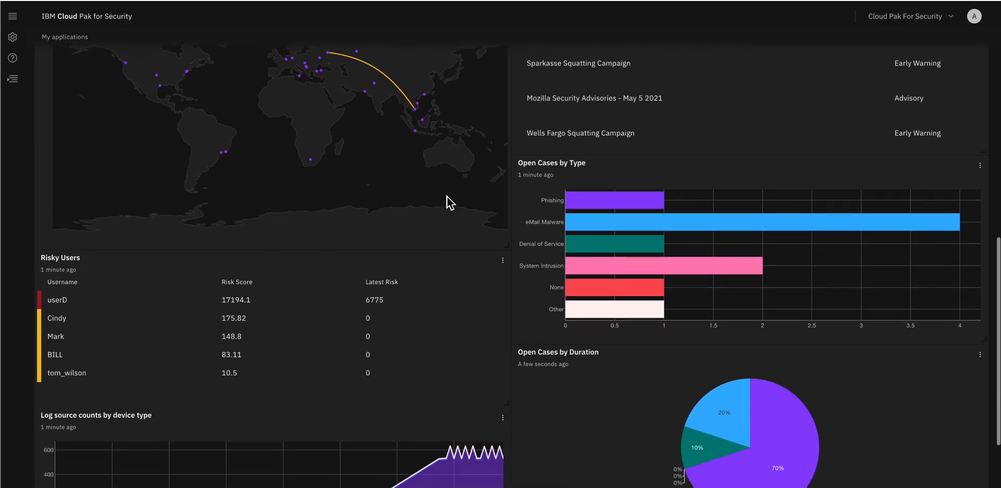
pyautogui.scroll(-3)
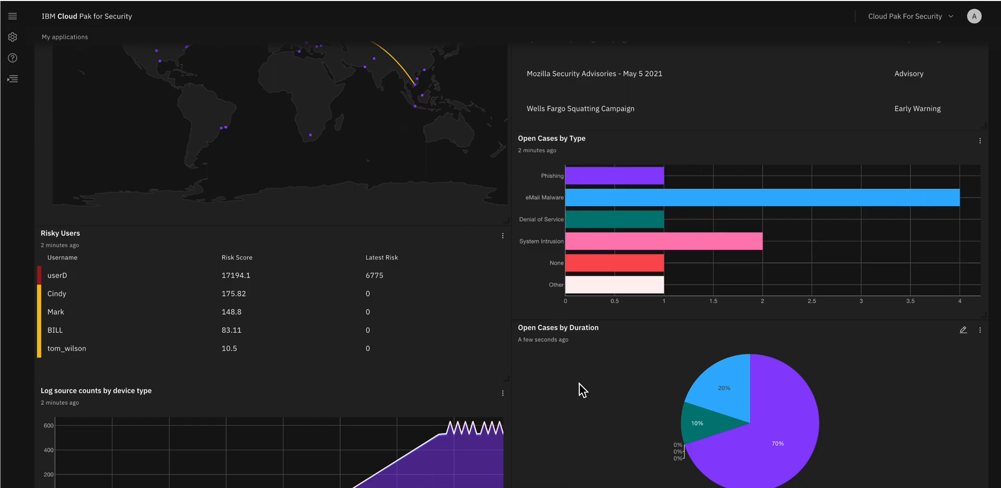
pyautogui.moveTo(608, 302)
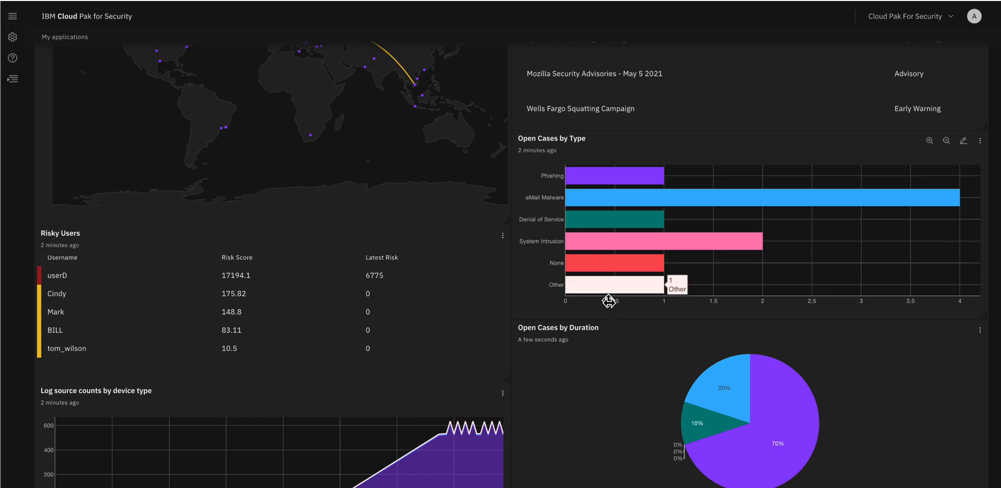
pyautogui.scroll(-3)
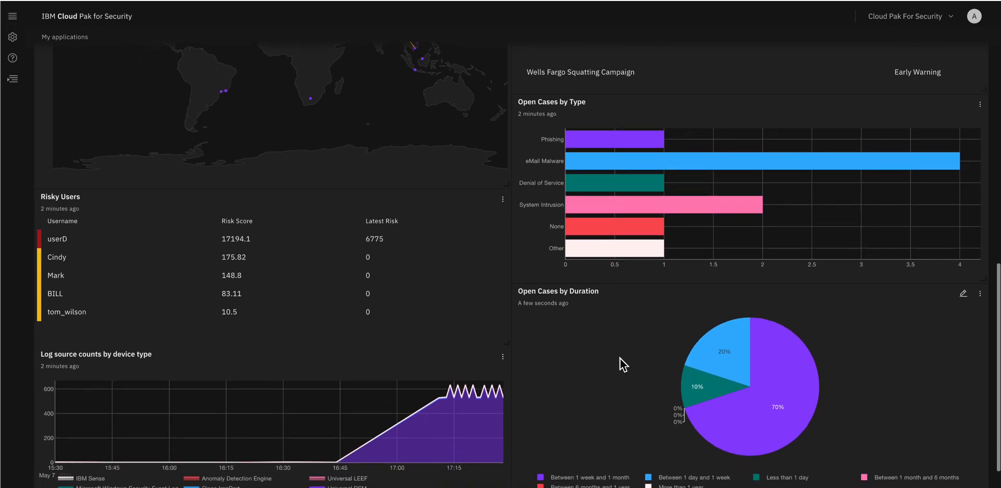
pyautogui.moveTo(488, 398)
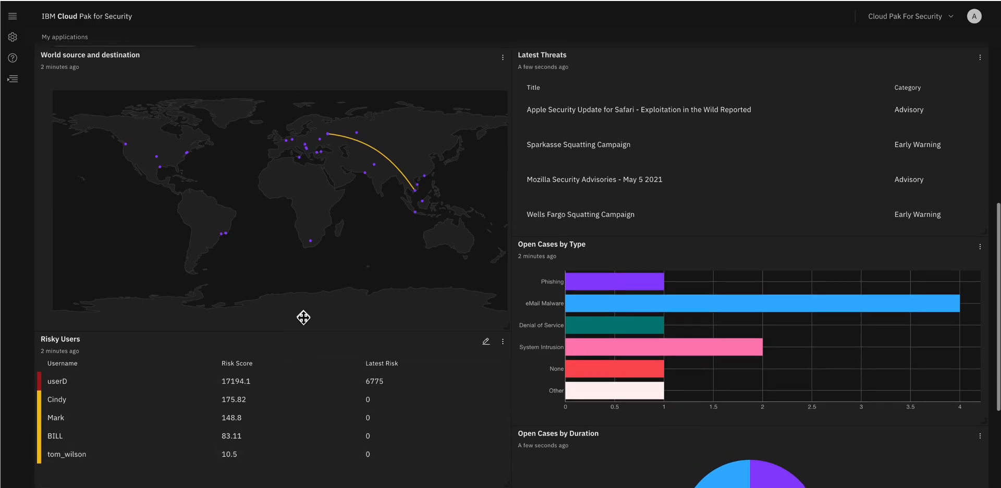
pyautogui.moveTo(305, 323)
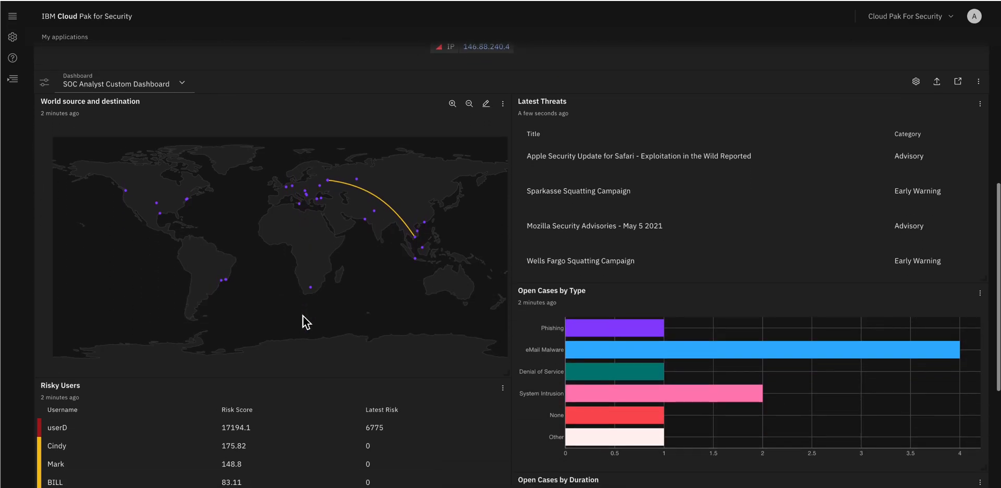
pyautogui.scroll(-3)
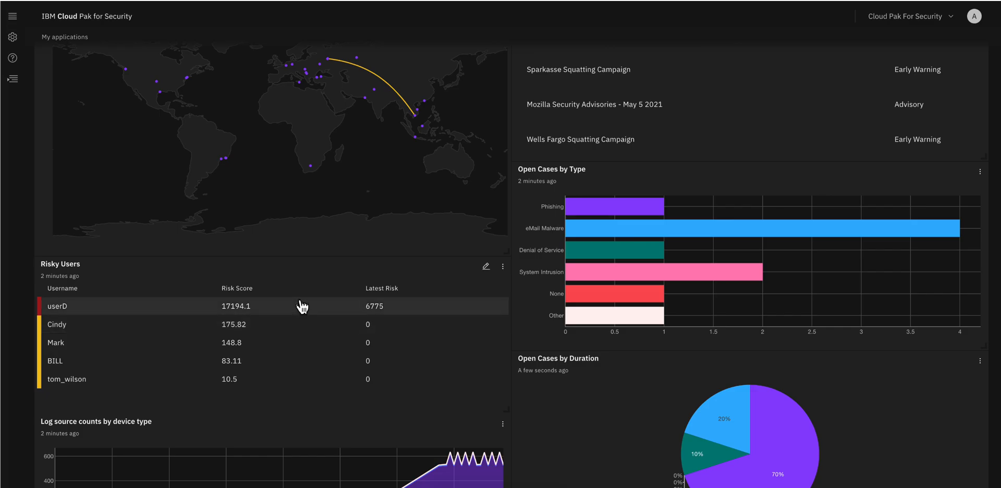
pyautogui.moveTo(302, 307)
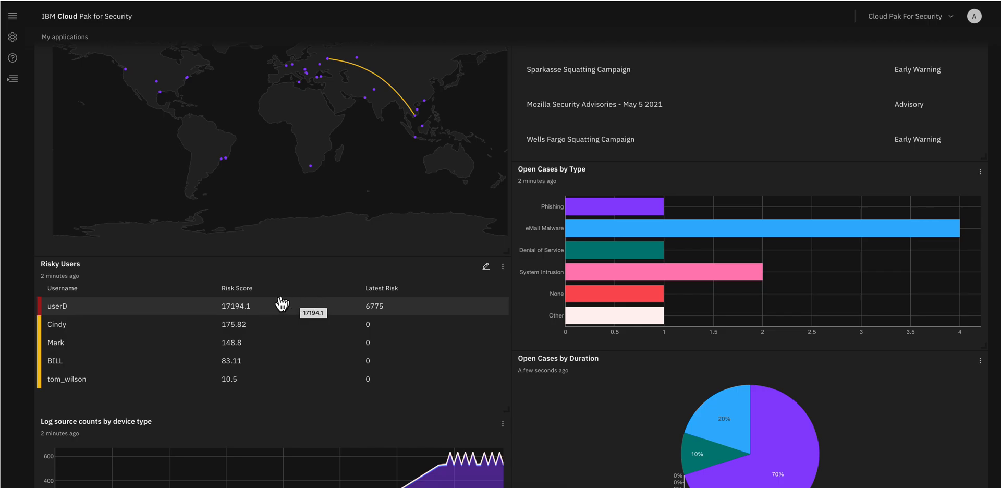
pyautogui.moveTo(68, 317)
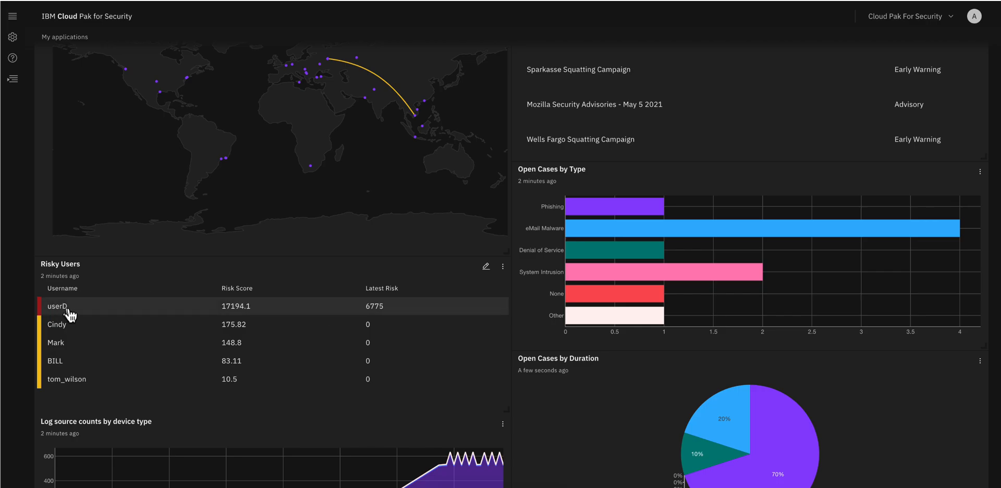
pyautogui.moveTo(60, 314)
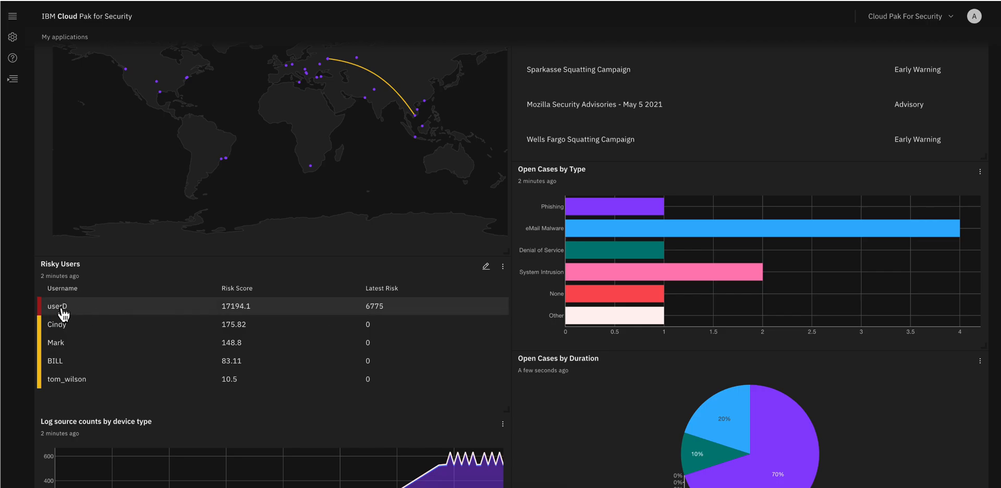
pyautogui.click(56, 307)
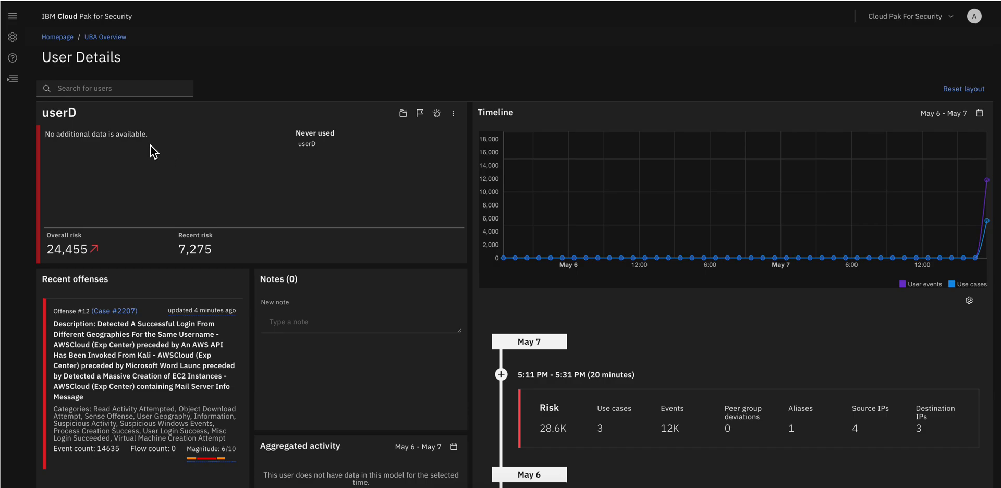
pyautogui.moveTo(142, 203)
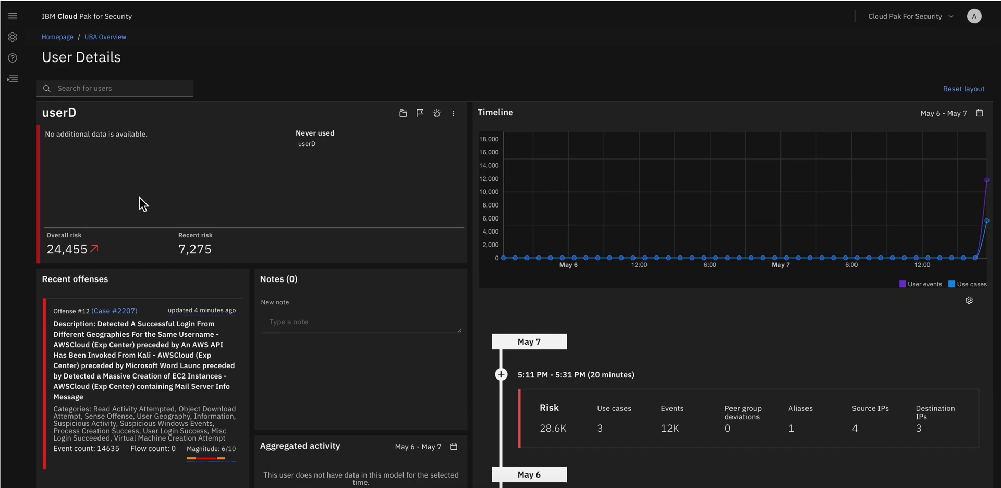
pyautogui.moveTo(609, 228)
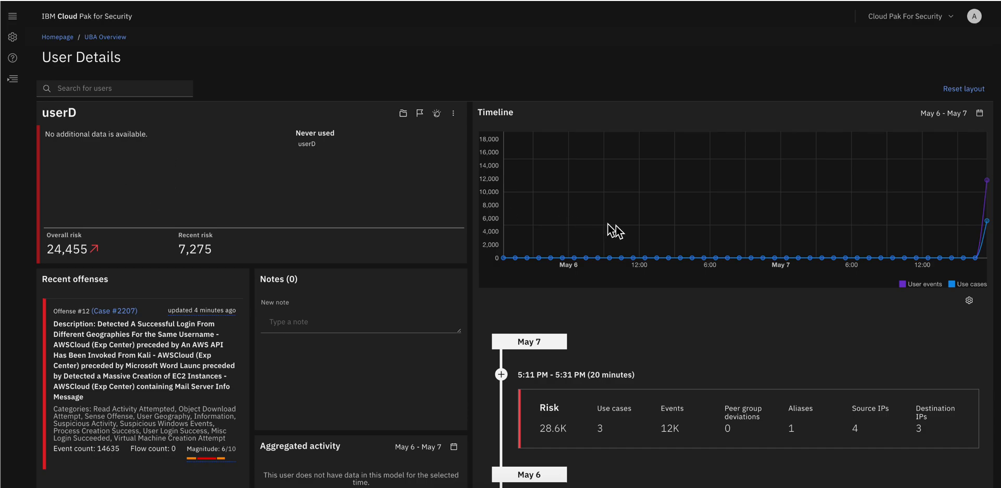
pyautogui.moveTo(778, 267)
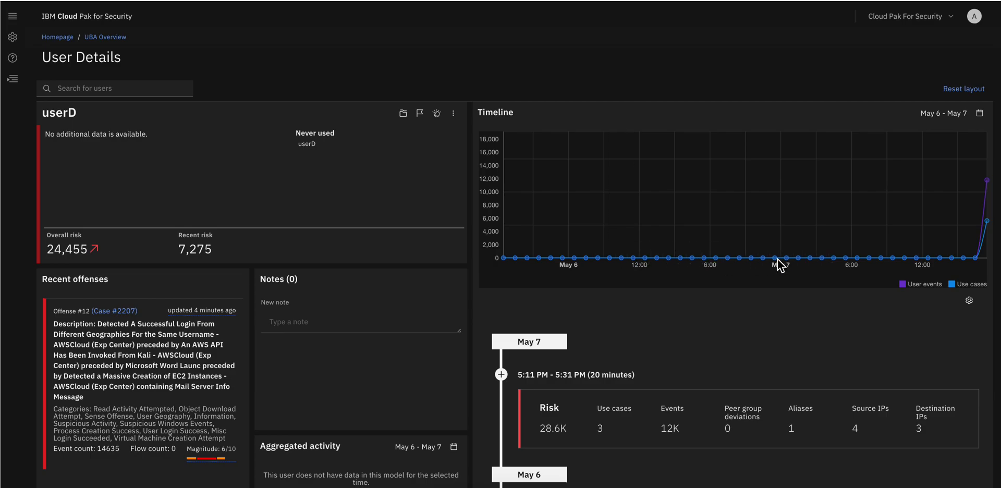
pyautogui.moveTo(992, 186)
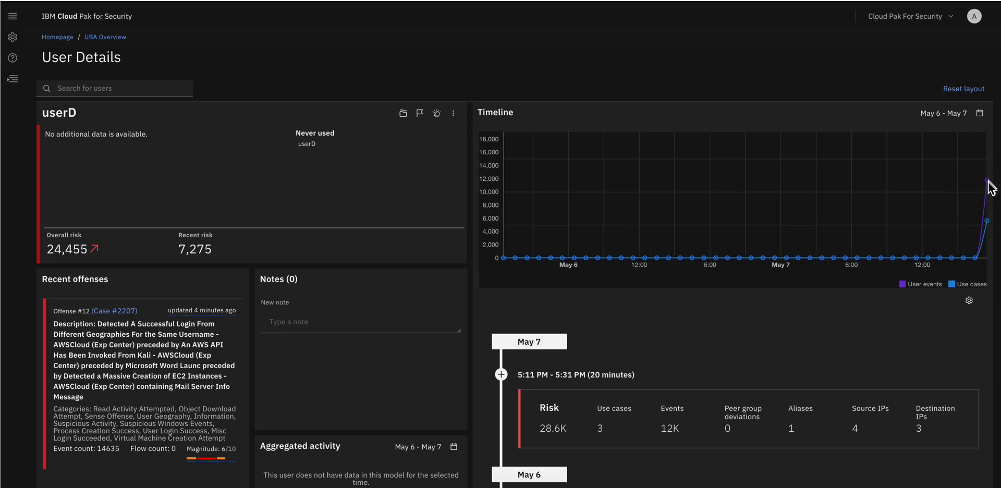
pyautogui.moveTo(972, 242)
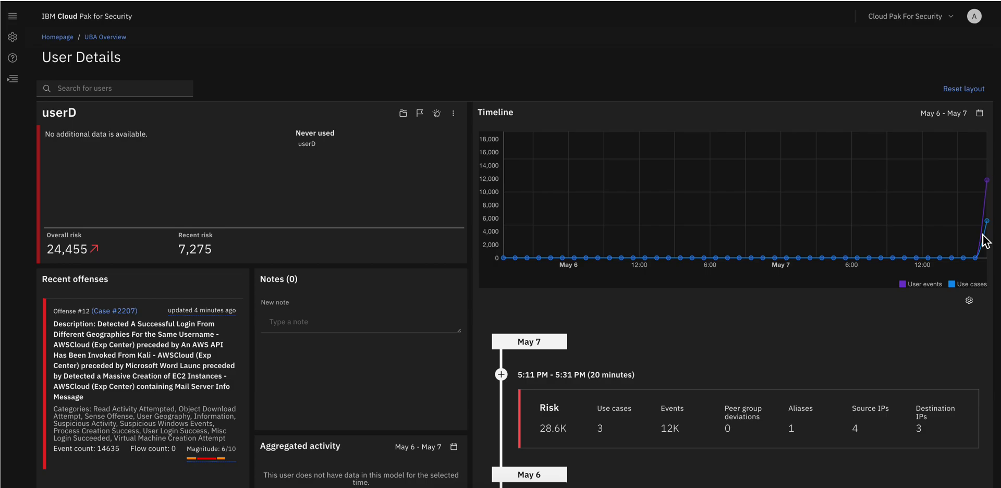
pyautogui.scroll(-3)
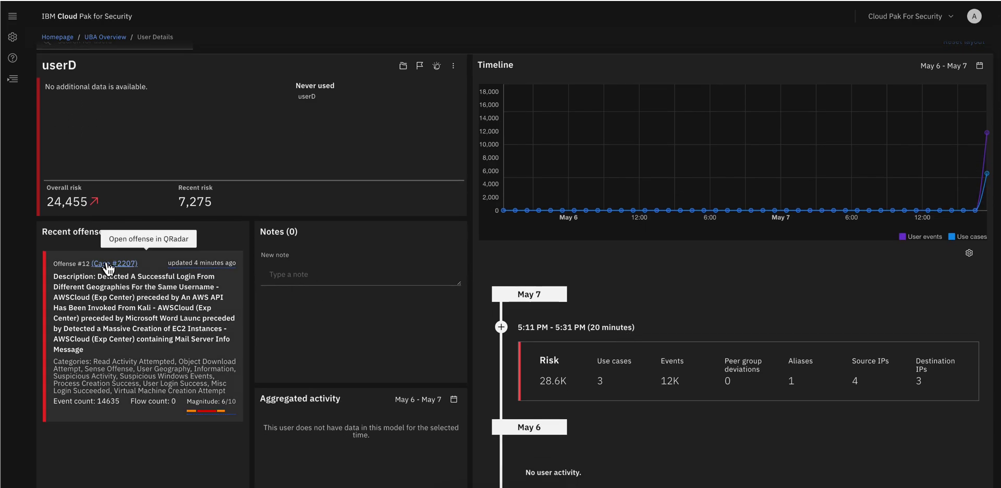
pyautogui.moveTo(133, 263)
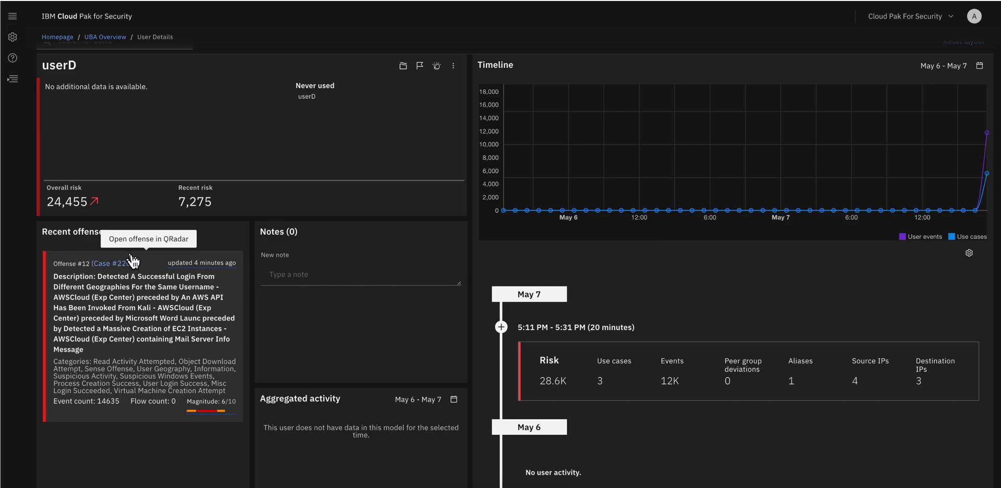
pyautogui.moveTo(129, 272)
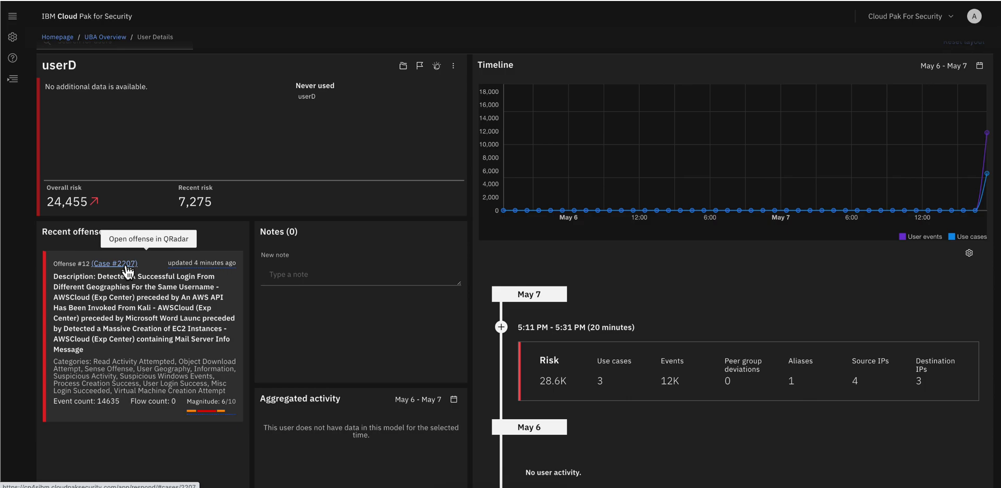
pyautogui.moveTo(140, 281)
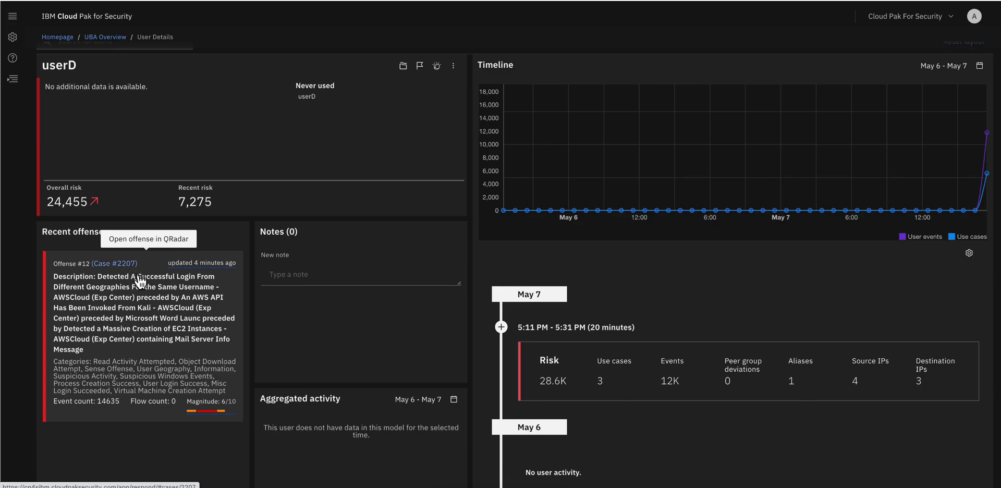
pyautogui.moveTo(152, 301)
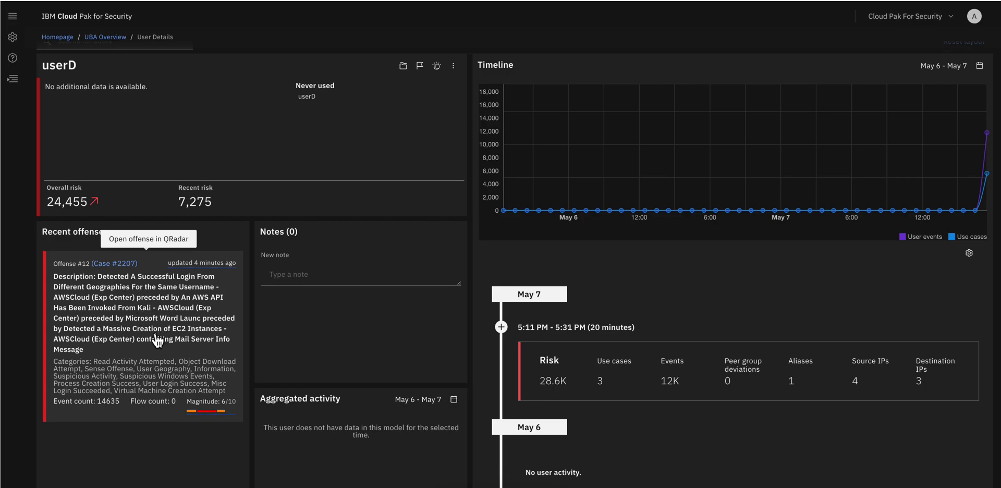
pyautogui.moveTo(167, 316)
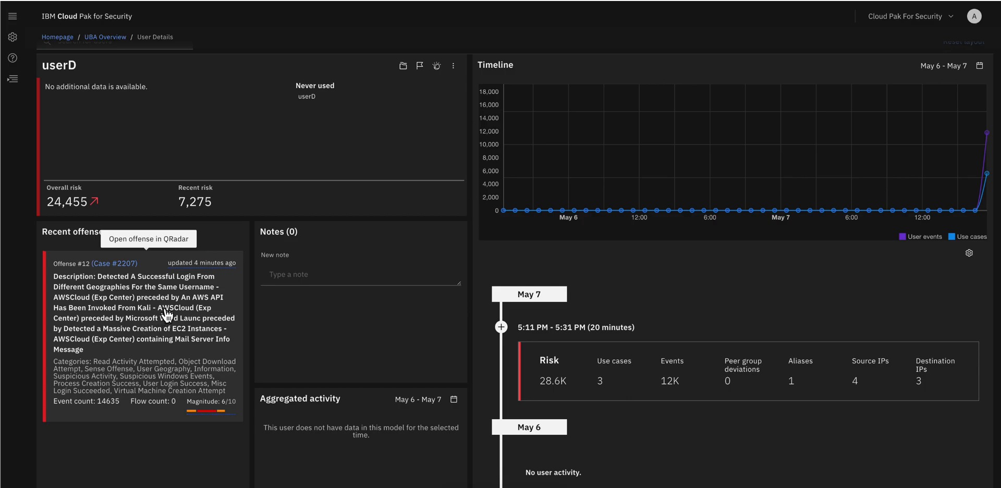
pyautogui.moveTo(192, 316)
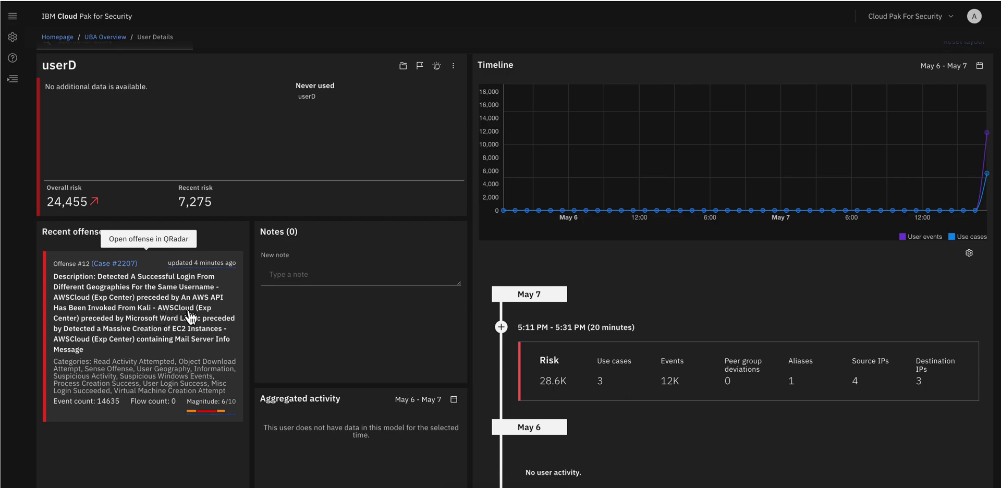
pyautogui.moveTo(194, 346)
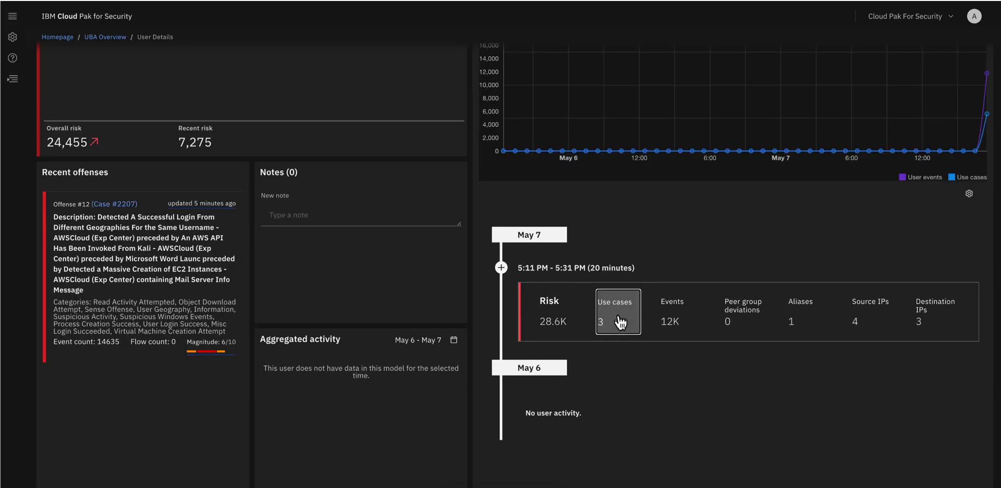
# Expand the Use cases count on userD's May 7 timeline entry to list its three use cases.
pyautogui.click(618, 312)
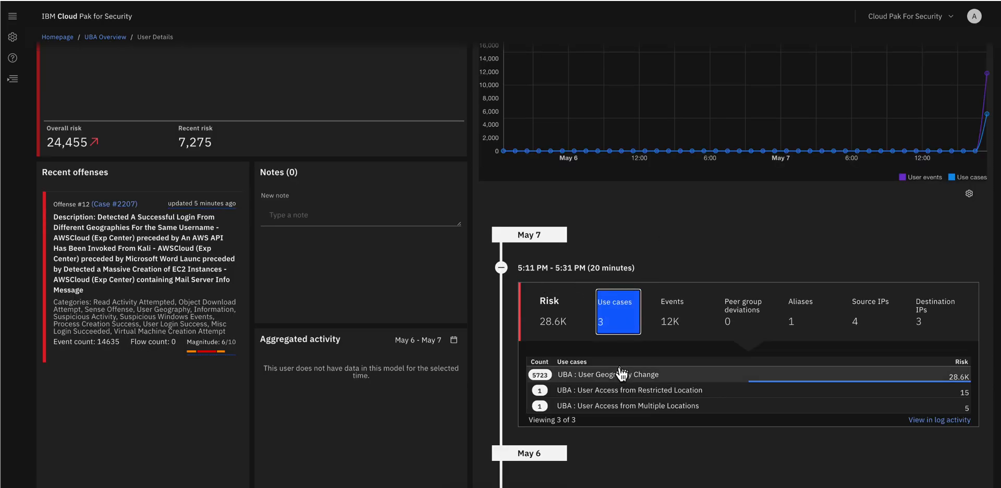
pyautogui.moveTo(653, 383)
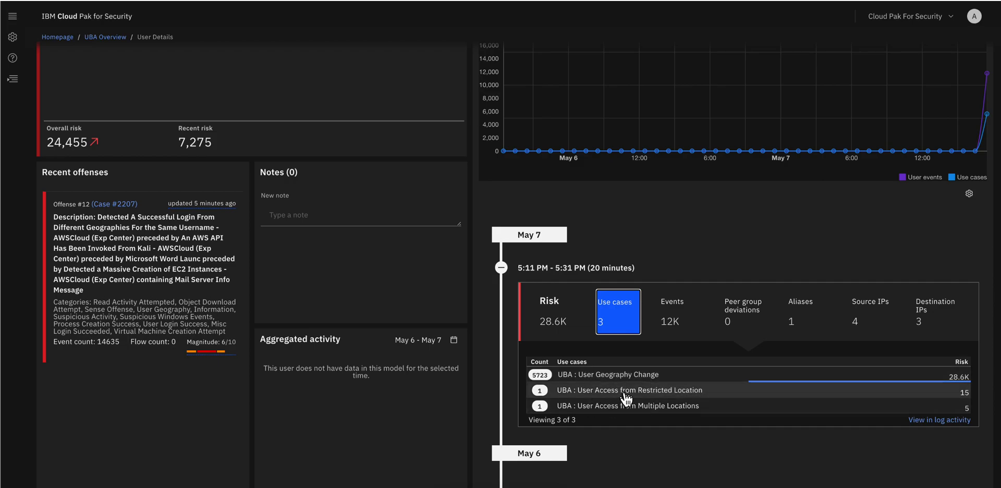
pyautogui.moveTo(685, 399)
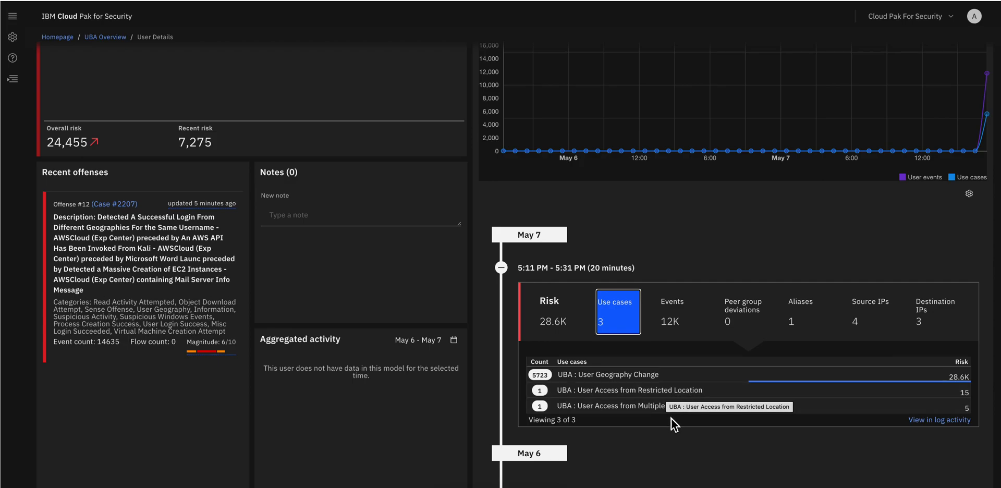
pyautogui.moveTo(657, 422)
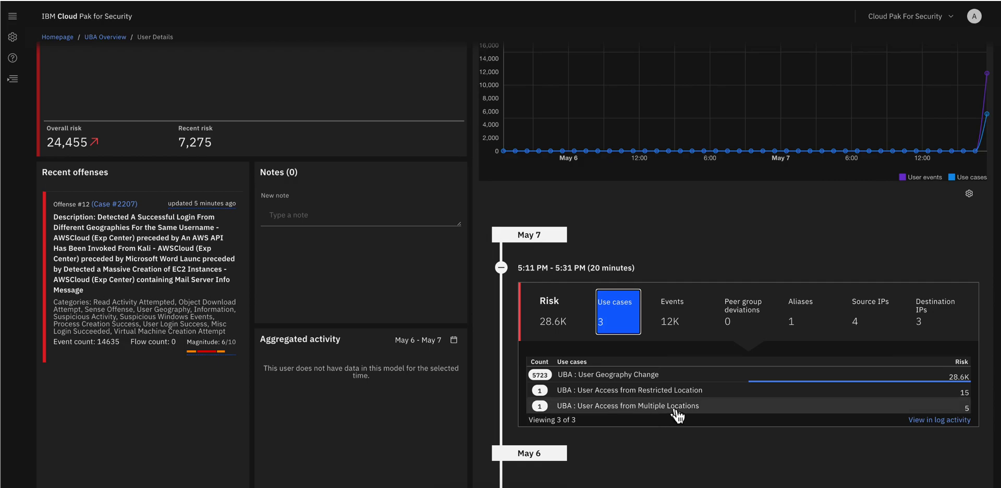
pyautogui.moveTo(636, 383)
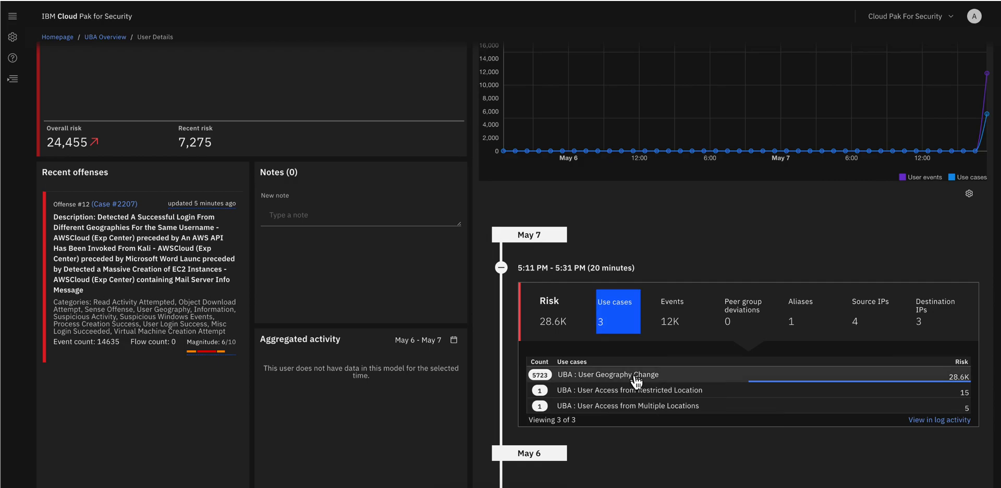
# Show the Supporting events side panel for the UBA : User Geography Change use case.
pyautogui.click(607, 374)
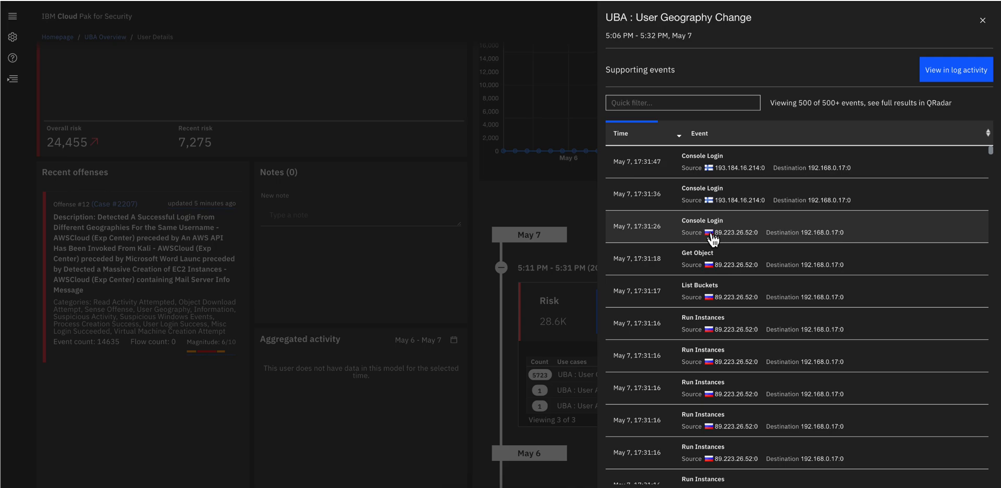
pyautogui.moveTo(713, 242)
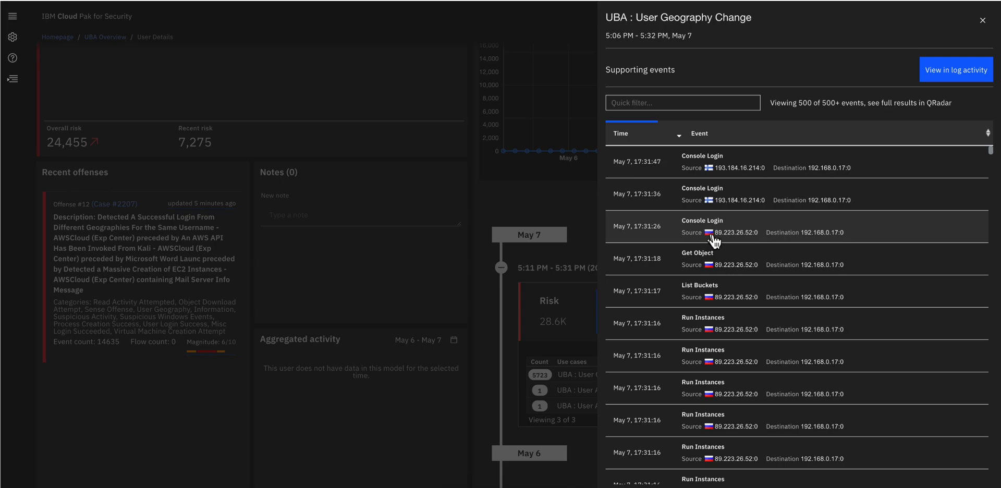
pyautogui.moveTo(718, 276)
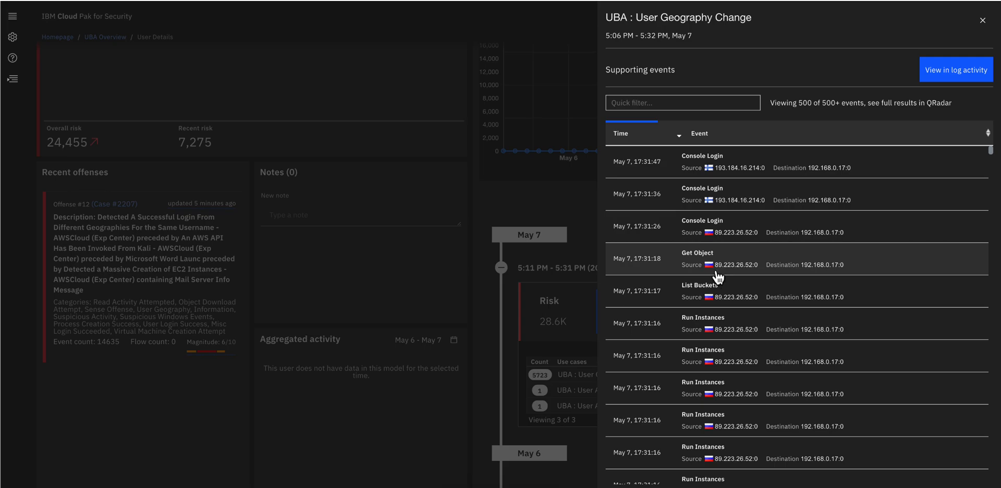
pyautogui.moveTo(710, 269)
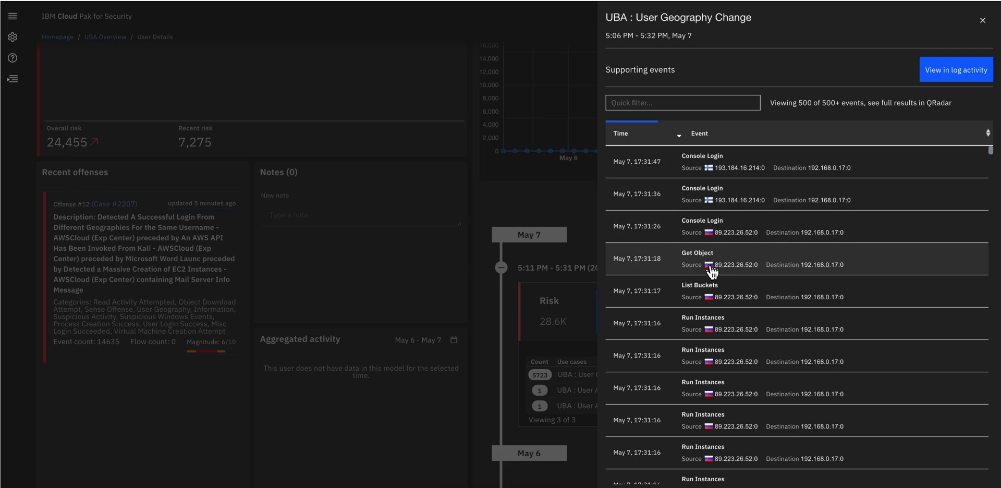
pyautogui.moveTo(941, 135)
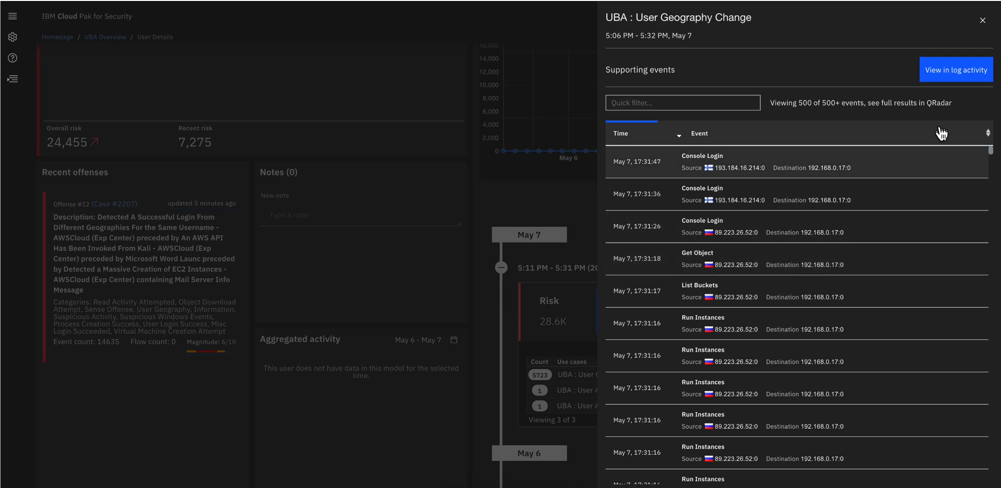
pyautogui.moveTo(953, 80)
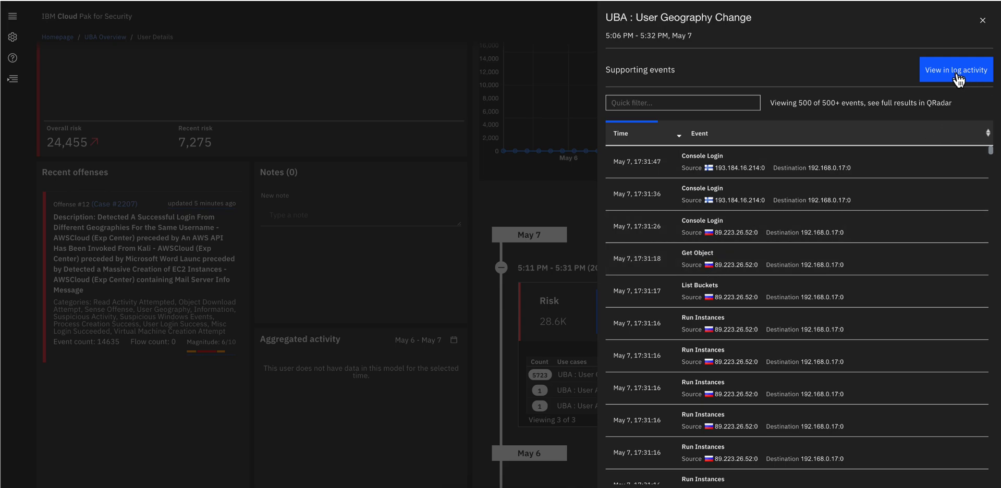
pyautogui.moveTo(959, 81)
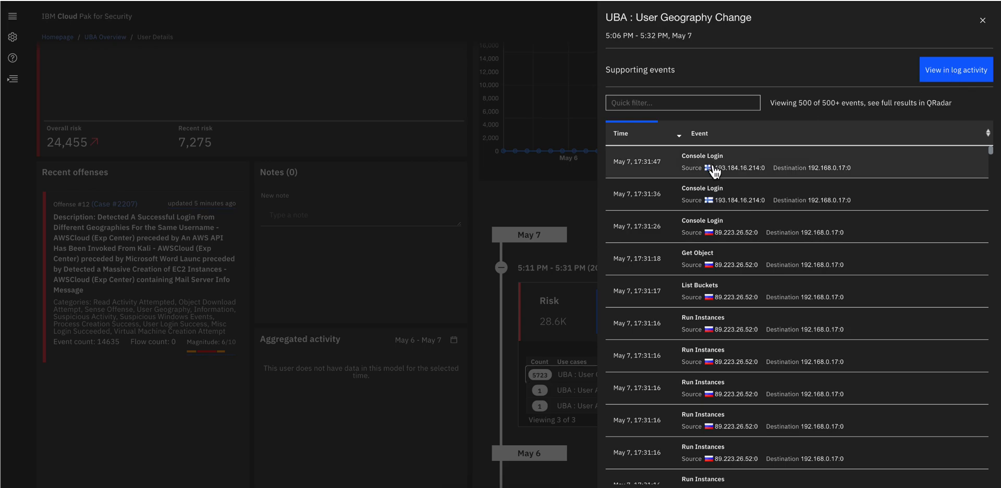
# Close the supporting events panel and open Case #2207 from userD's recent offenses.
pyautogui.click(980, 21)
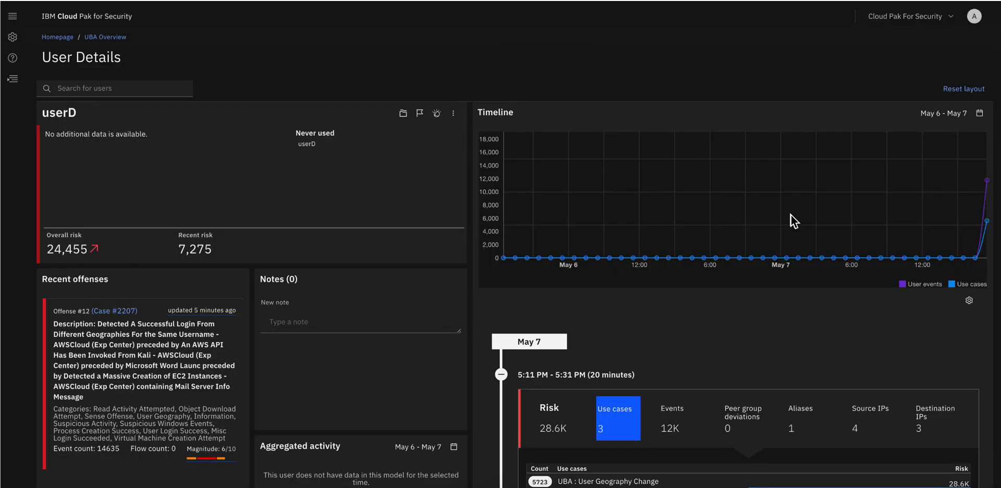
pyautogui.moveTo(101, 297)
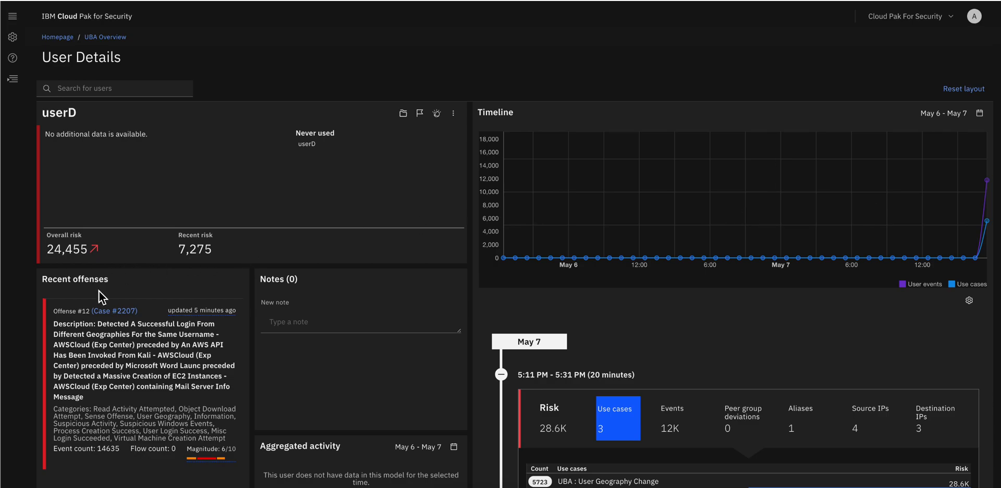
pyautogui.moveTo(118, 315)
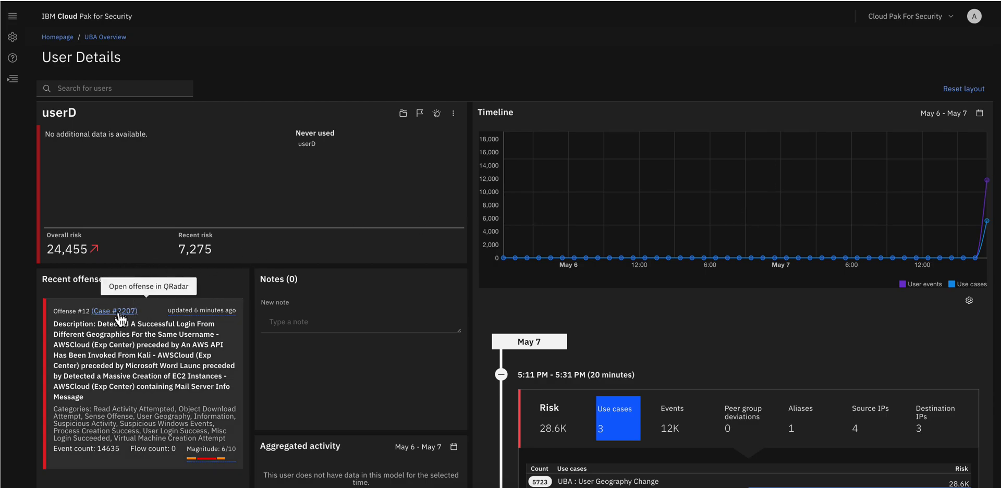
pyautogui.moveTo(125, 317)
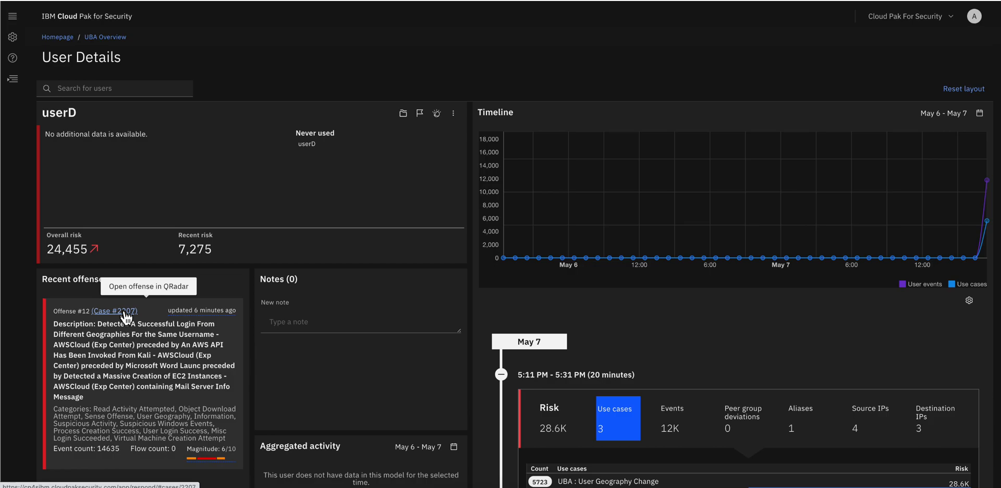
pyautogui.click(114, 311)
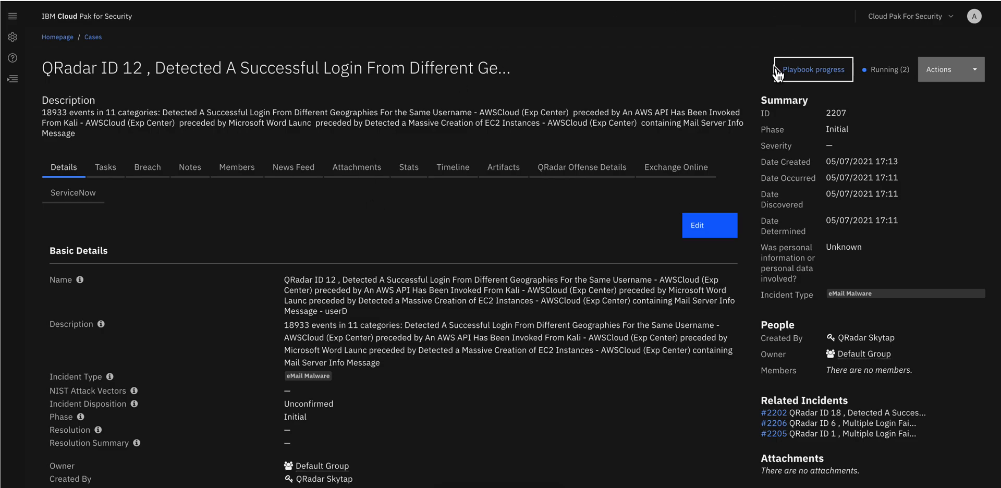
pyautogui.moveTo(807, 79)
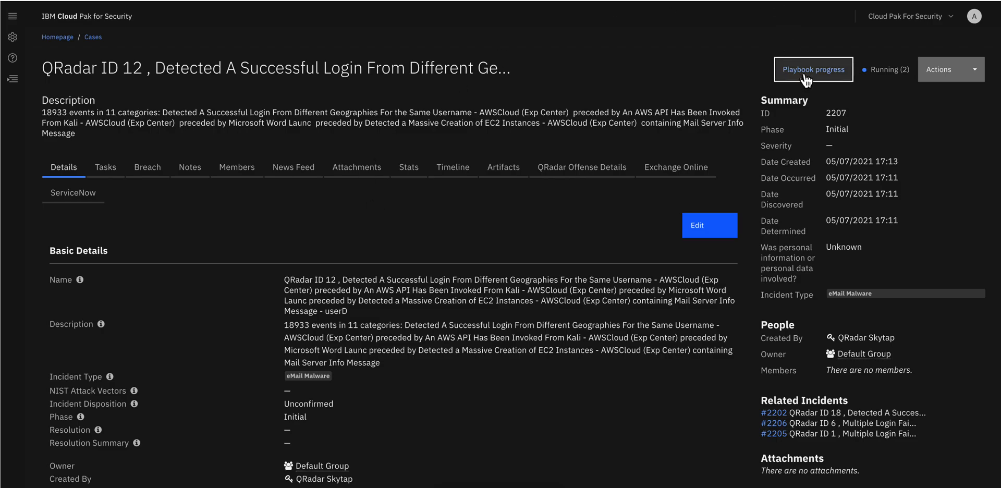
pyautogui.click(813, 70)
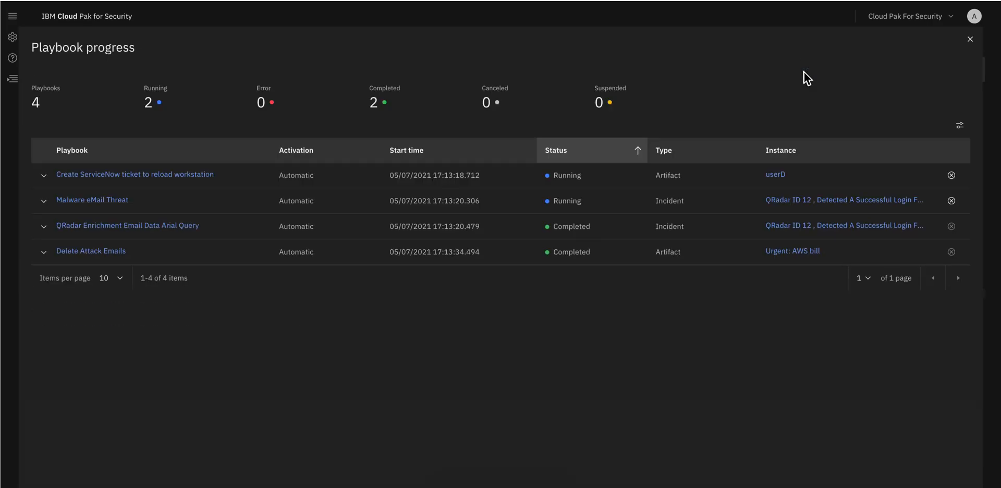
pyautogui.moveTo(175, 189)
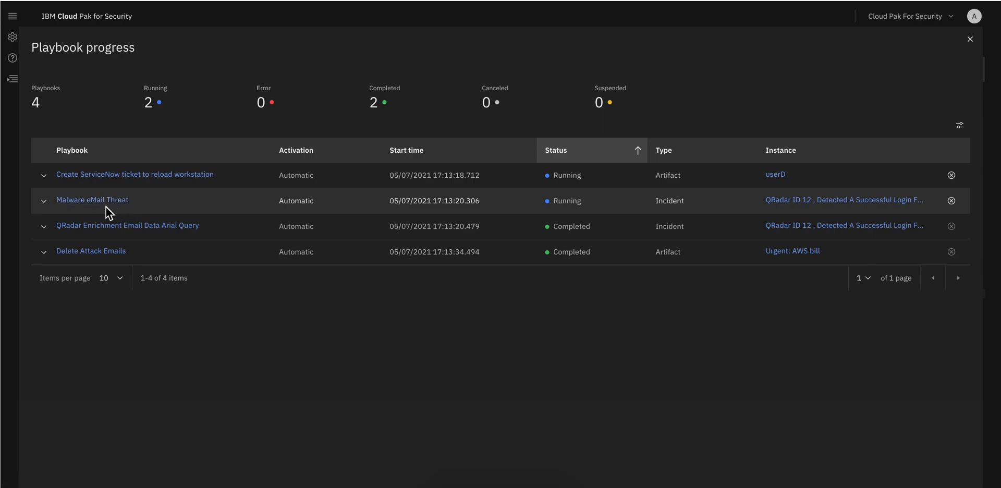
pyautogui.moveTo(124, 233)
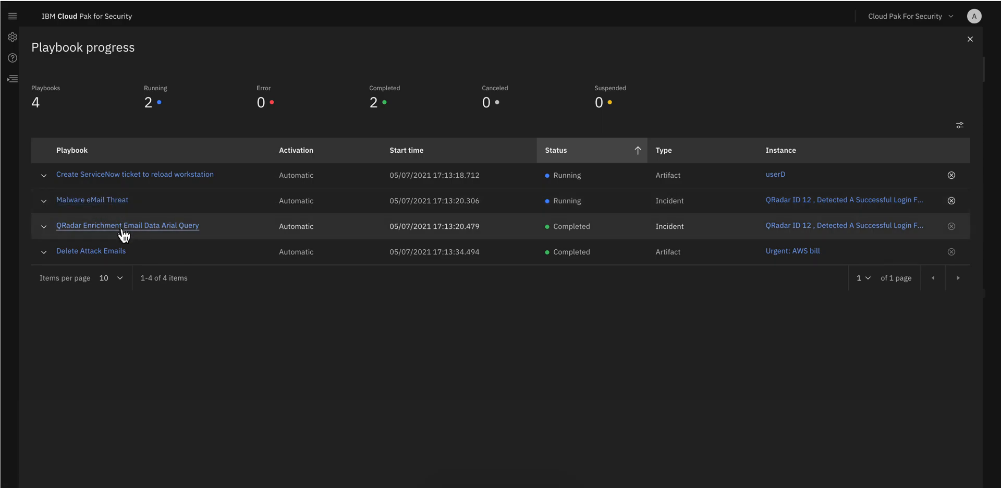
pyautogui.moveTo(154, 242)
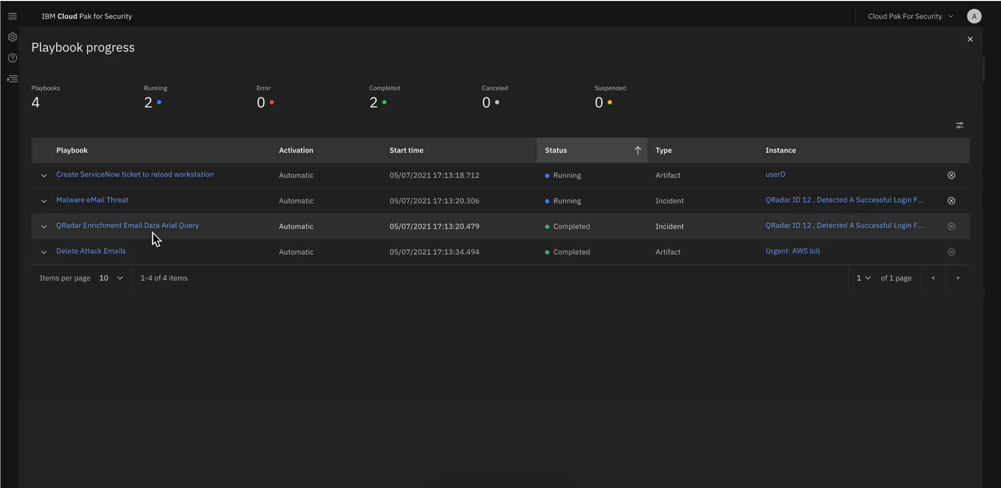
pyautogui.moveTo(221, 252)
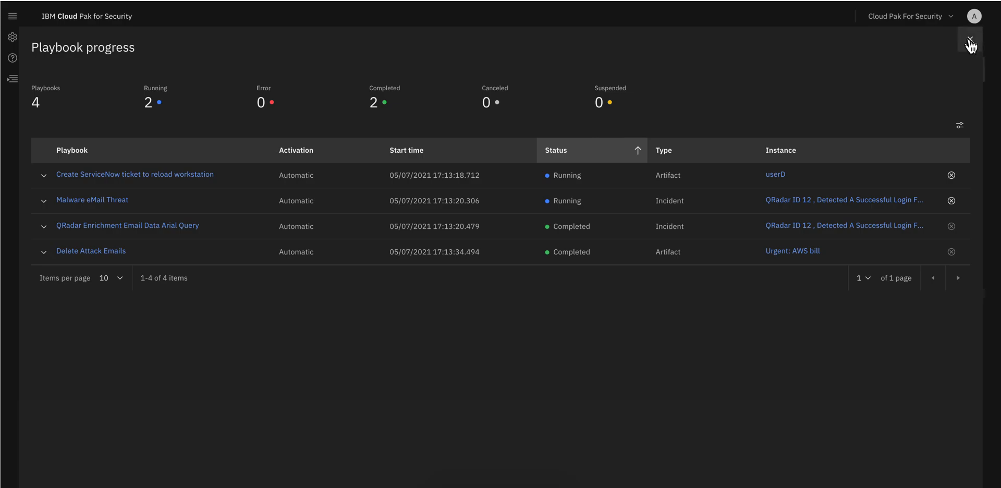
# Close the Playbook progress panel and show Case 2207's Tasks list with the attack-graph review task.
pyautogui.click(970, 39)
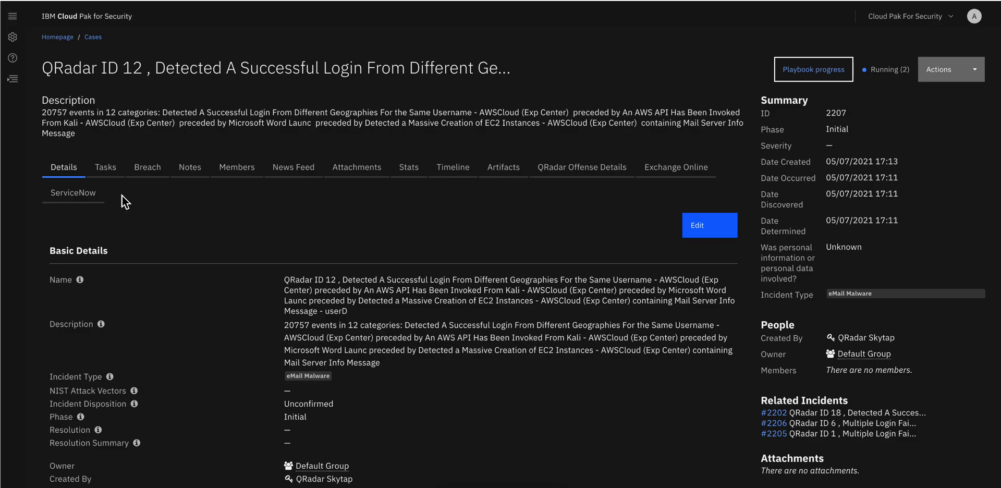
pyautogui.moveTo(109, 199)
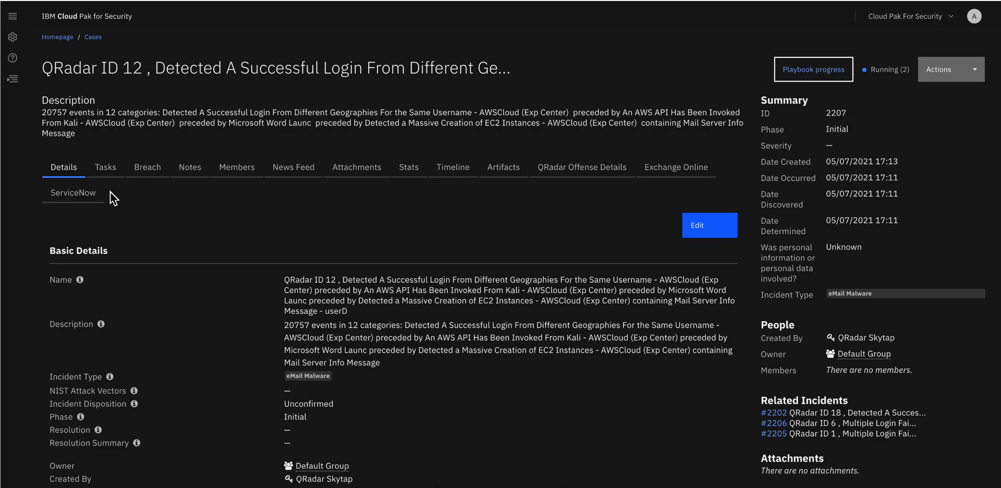
pyautogui.moveTo(105, 178)
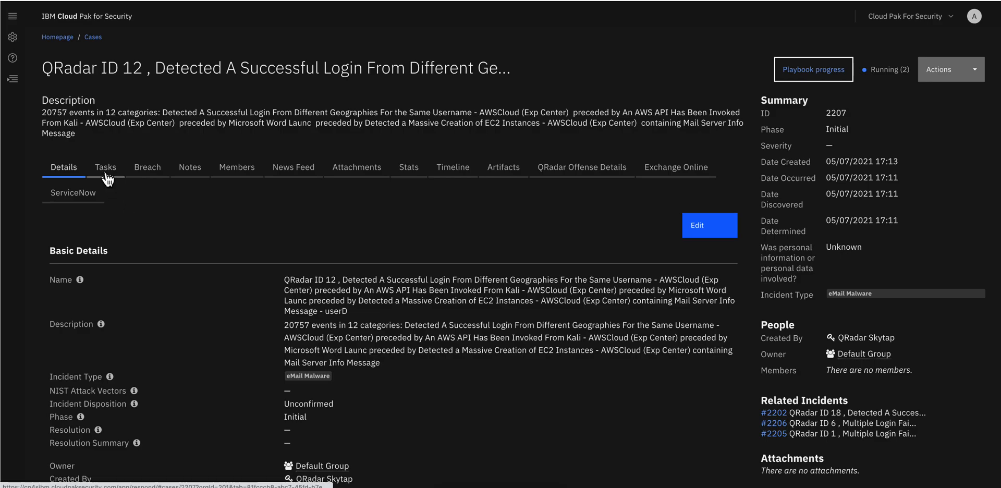
pyautogui.click(104, 167)
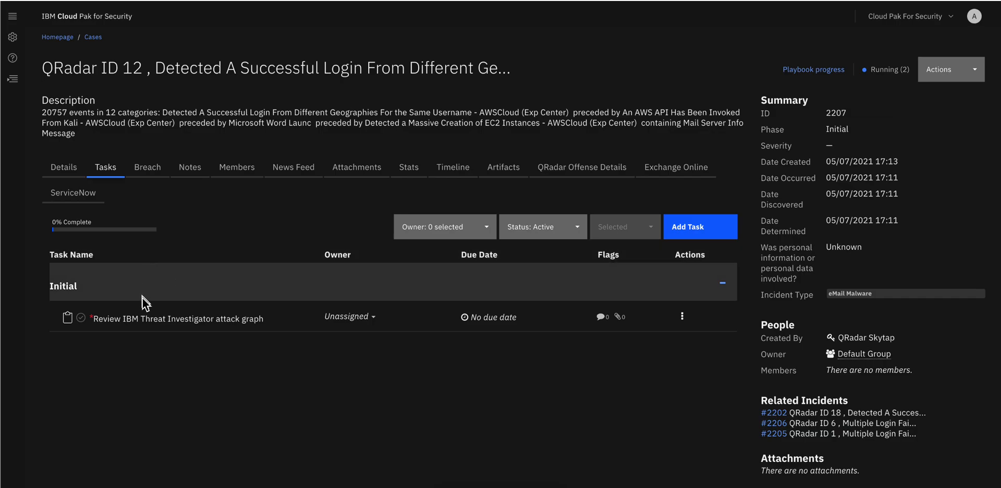
pyautogui.moveTo(179, 323)
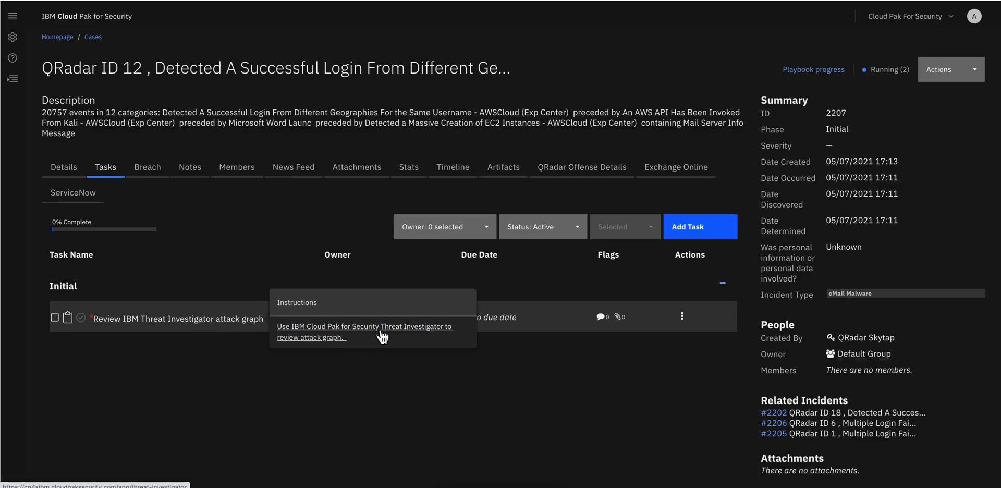
pyautogui.moveTo(324, 346)
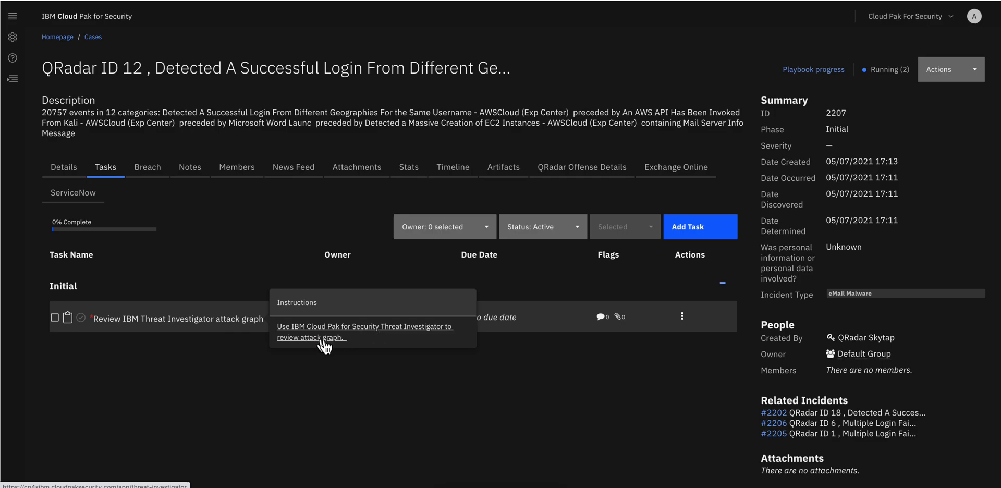
pyautogui.moveTo(338, 345)
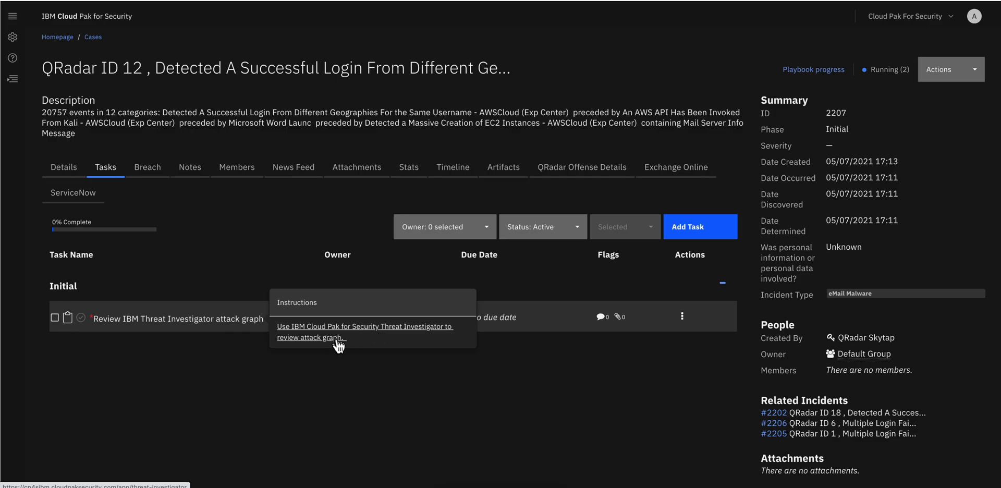
# Launch Threat Investigator from the task instructions and dismiss its preview Disclaimer dialog.
pyautogui.click(365, 333)
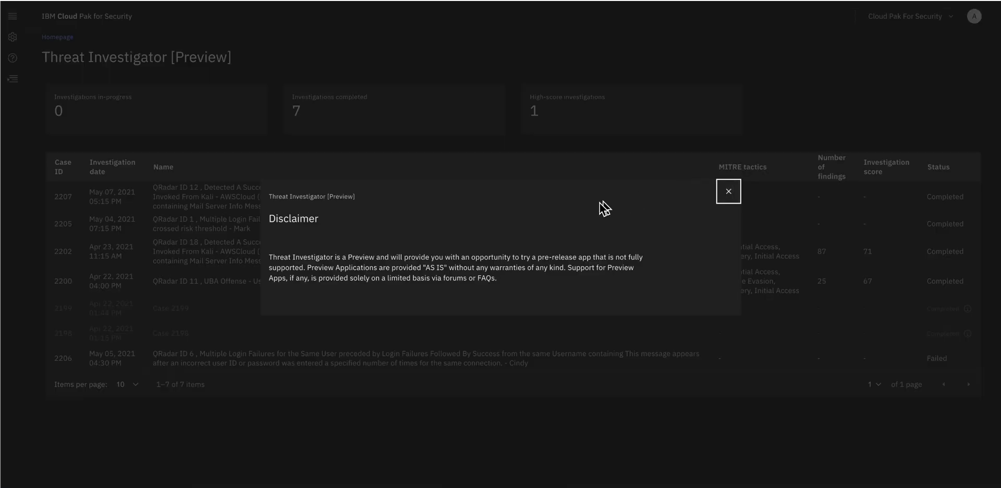
pyautogui.moveTo(420, 234)
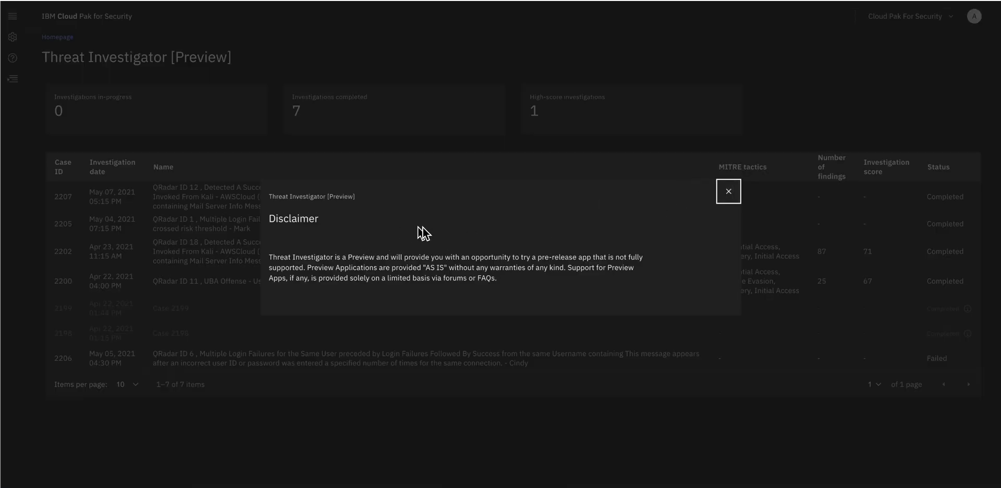
pyautogui.moveTo(701, 208)
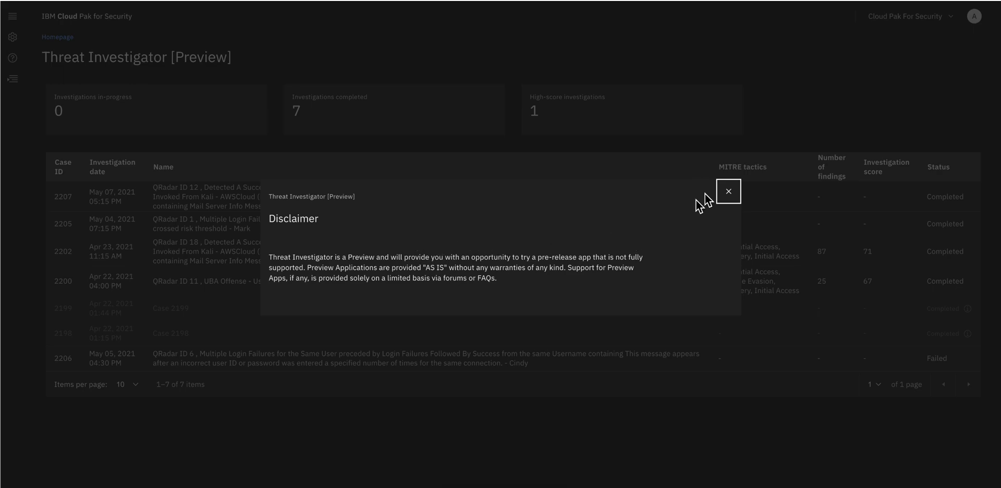
pyautogui.moveTo(728, 192)
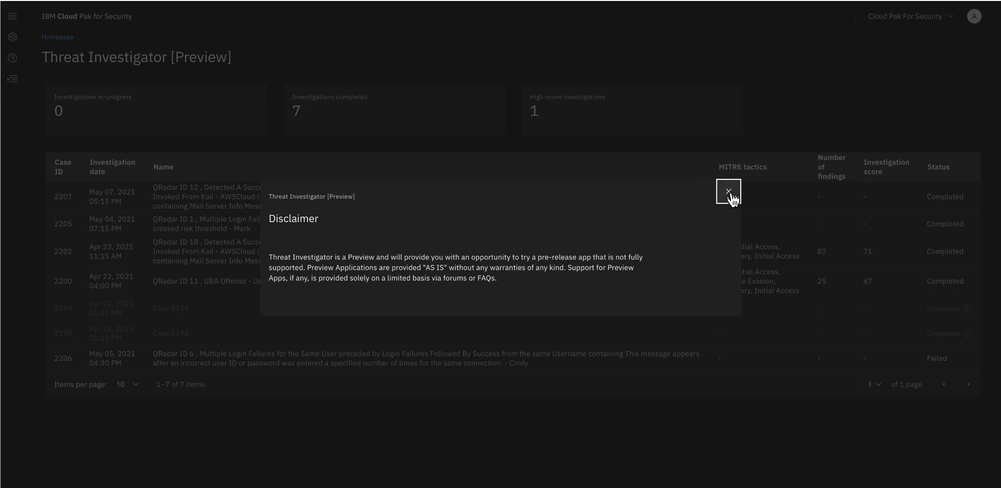
pyautogui.click(727, 191)
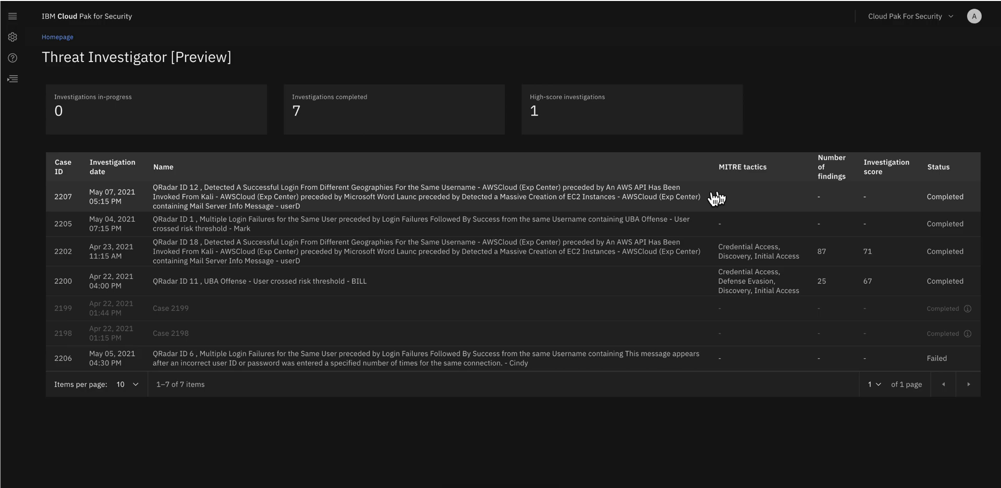
pyautogui.moveTo(299, 211)
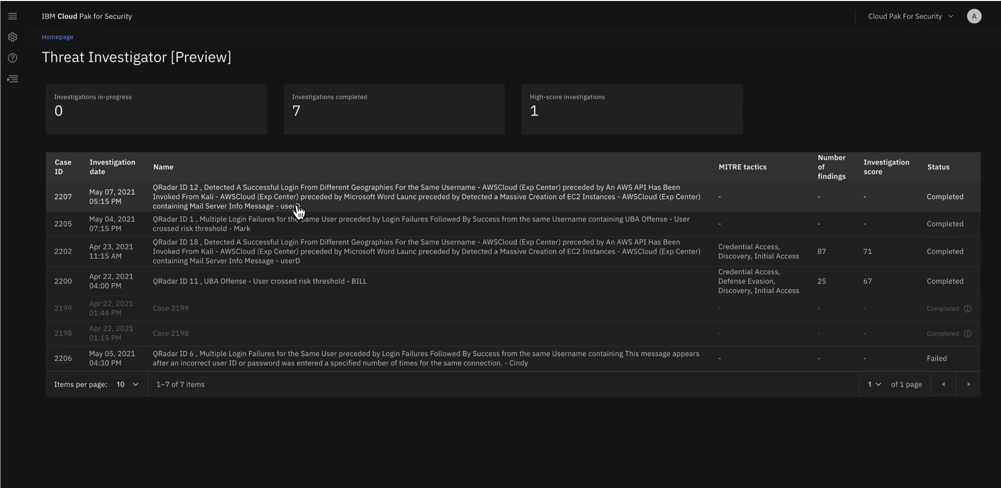
pyautogui.moveTo(252, 197)
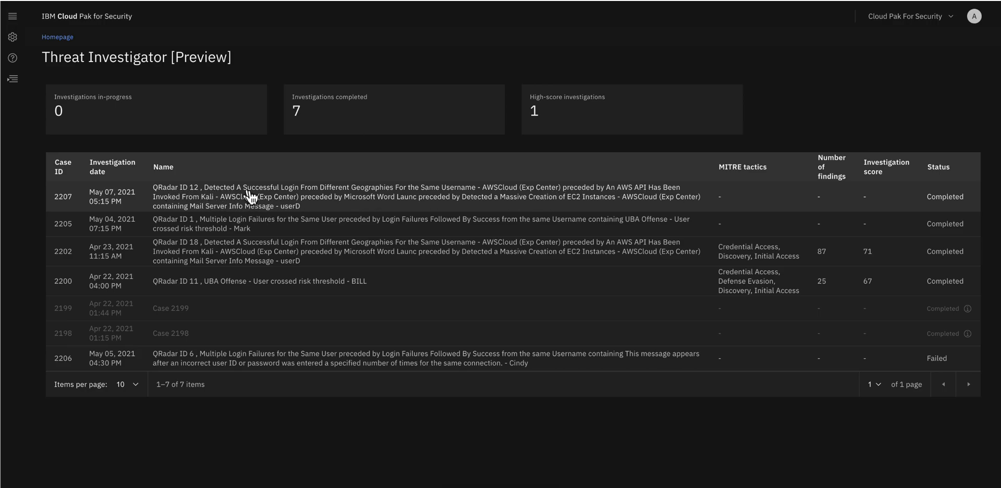
pyautogui.moveTo(333, 201)
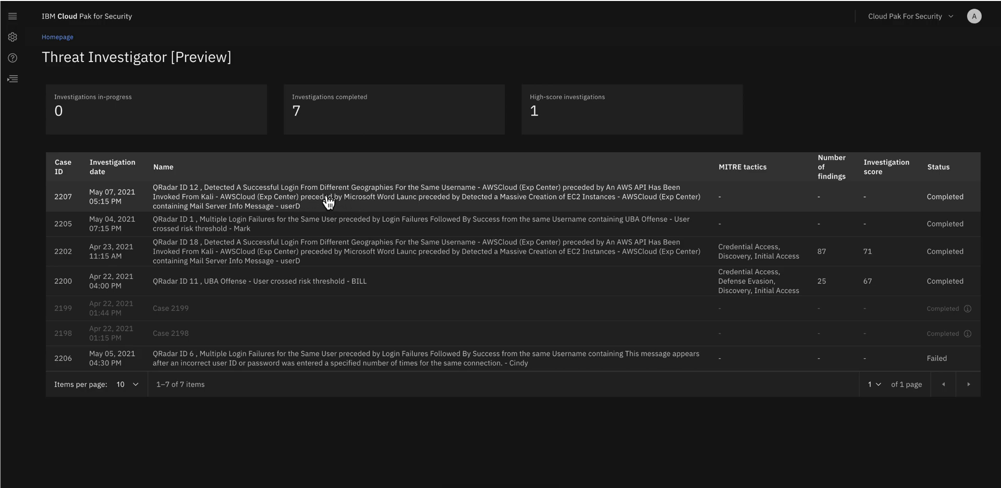
pyautogui.moveTo(293, 198)
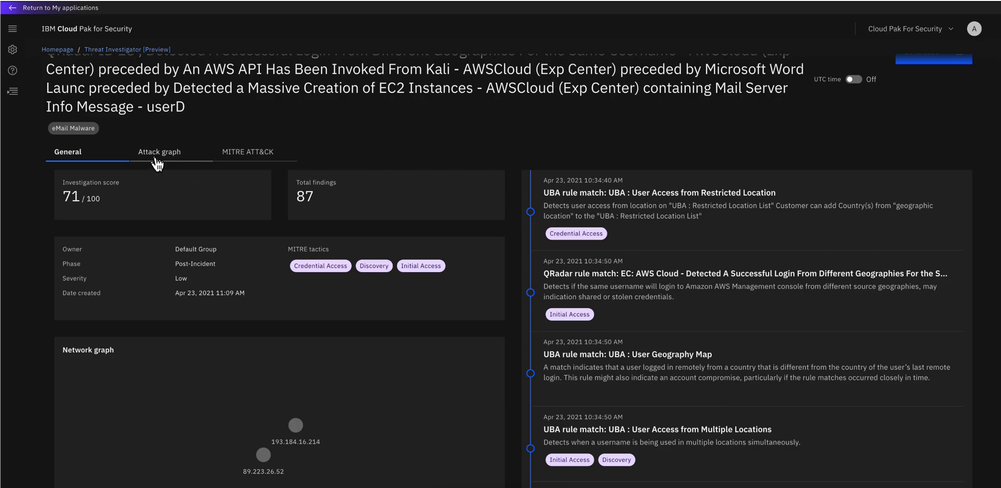
pyautogui.moveTo(143, 191)
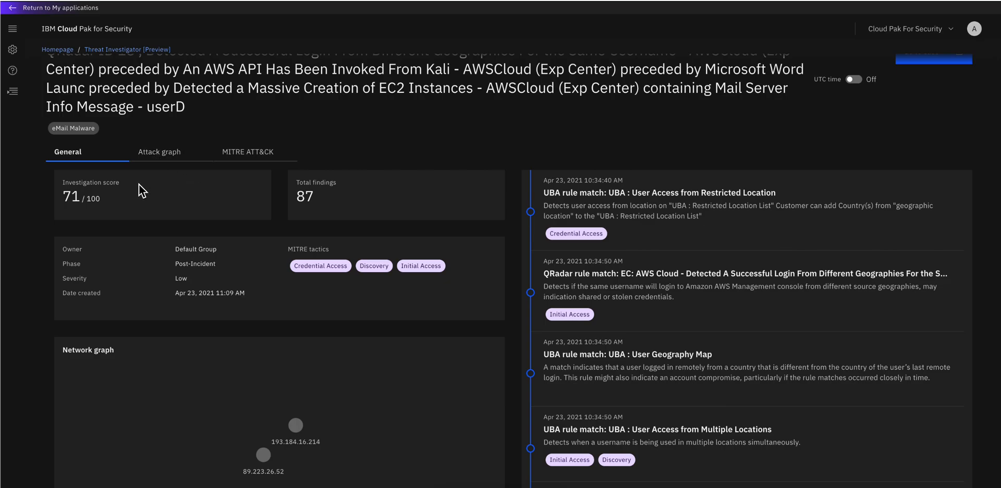
pyautogui.moveTo(371, 195)
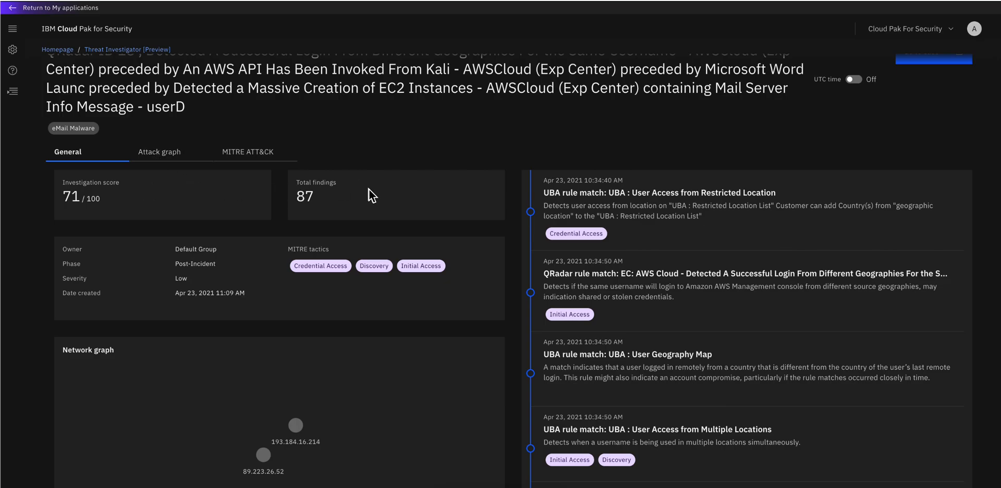
pyautogui.moveTo(165, 164)
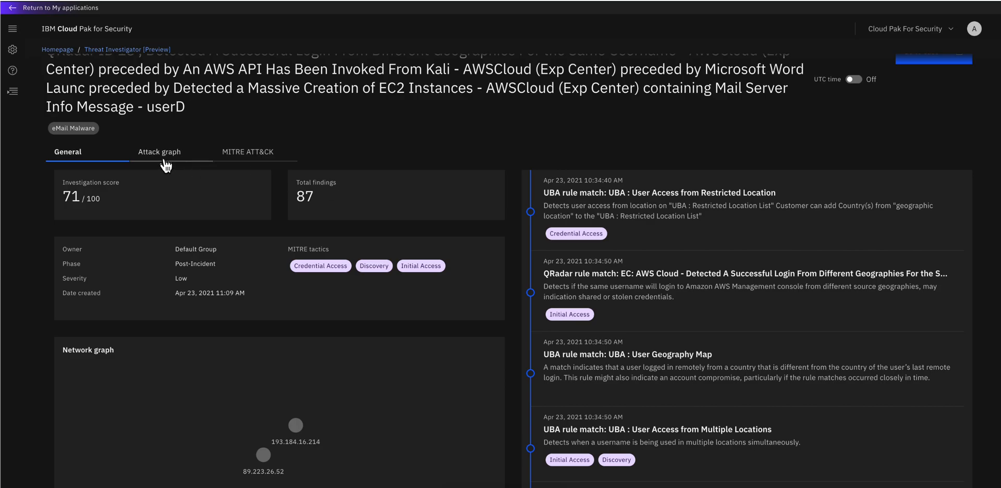
pyautogui.moveTo(167, 156)
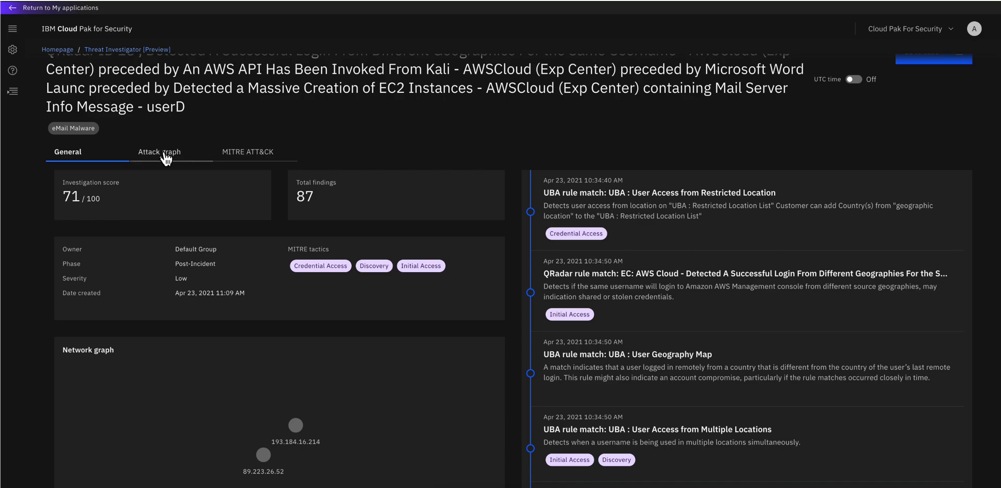
# Show the investigation's Attack graph and scroll through the tactic chain across both asset addresses.
pyautogui.click(159, 153)
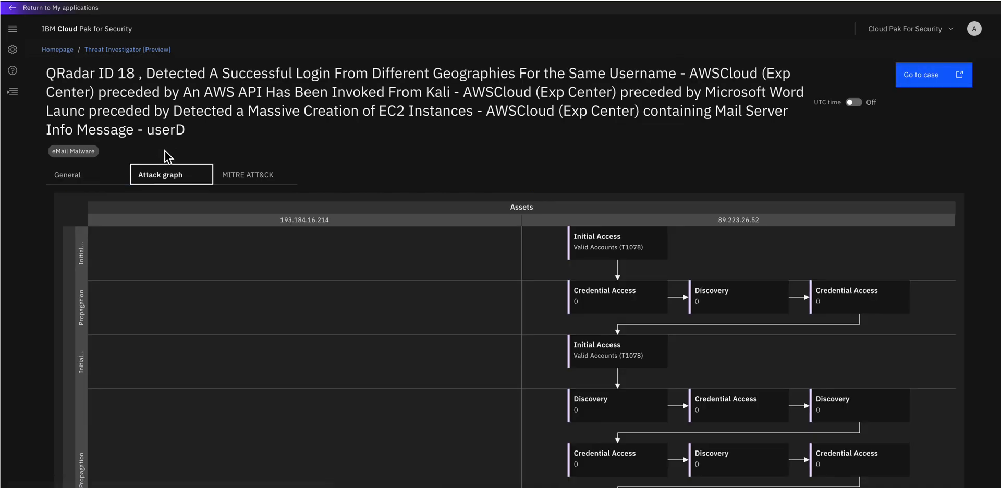
pyautogui.scroll(-3)
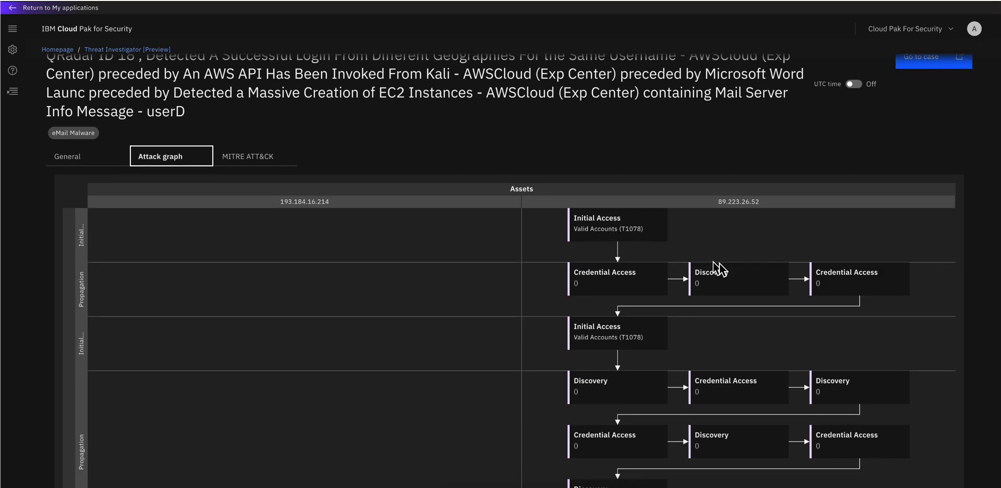
pyautogui.scroll(-3)
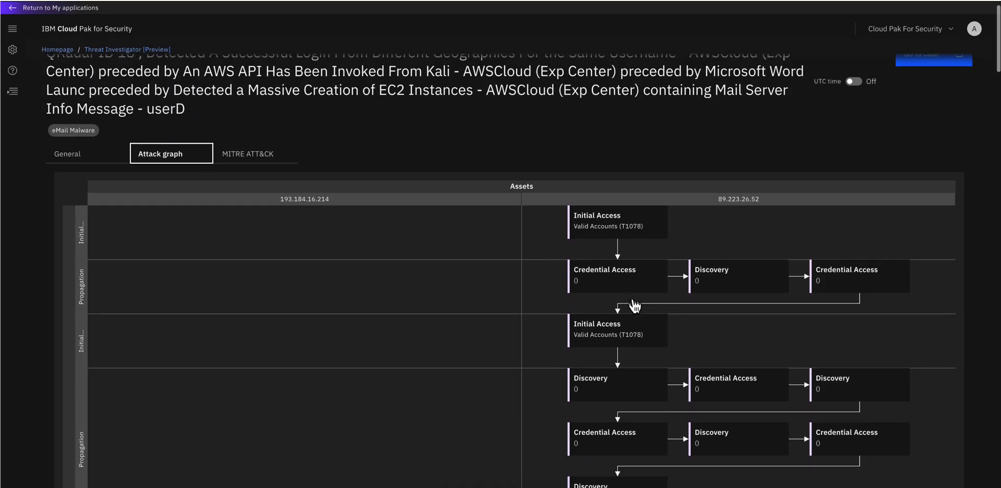
pyautogui.scroll(-3)
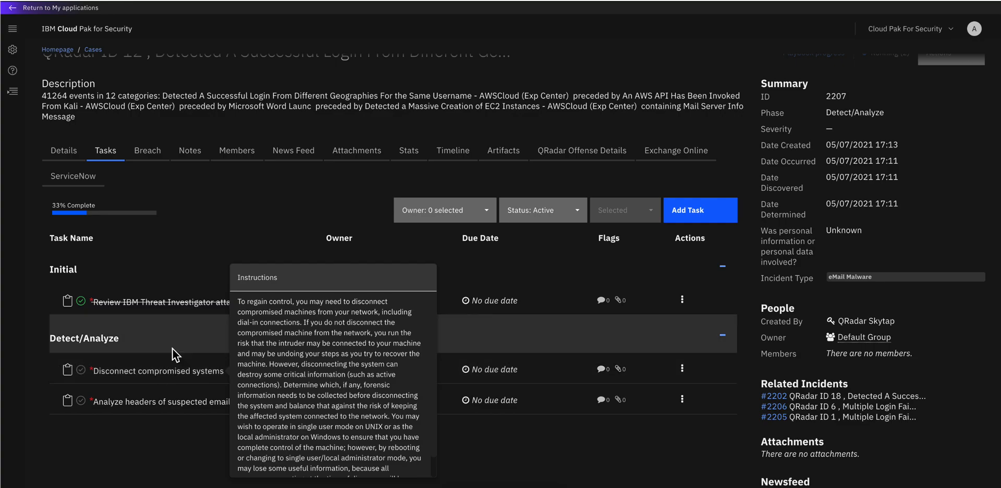
pyautogui.moveTo(264, 347)
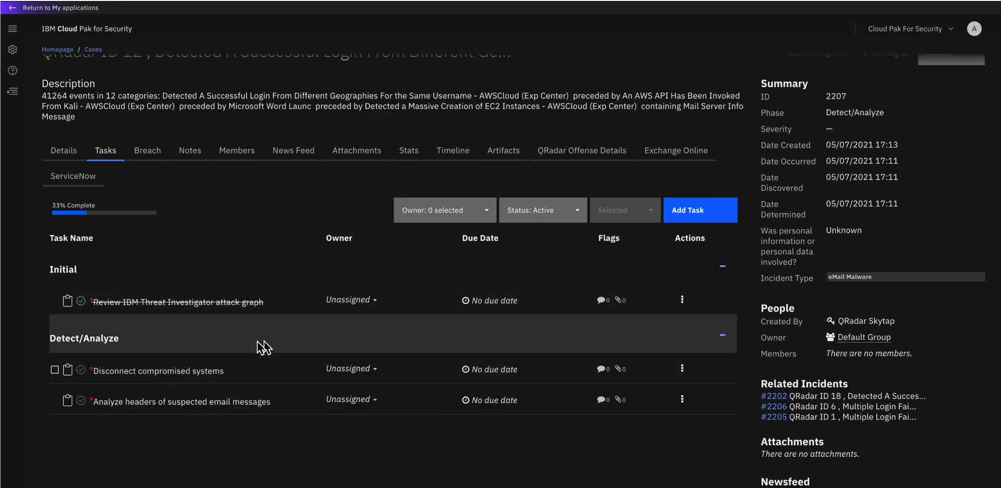
pyautogui.moveTo(179, 375)
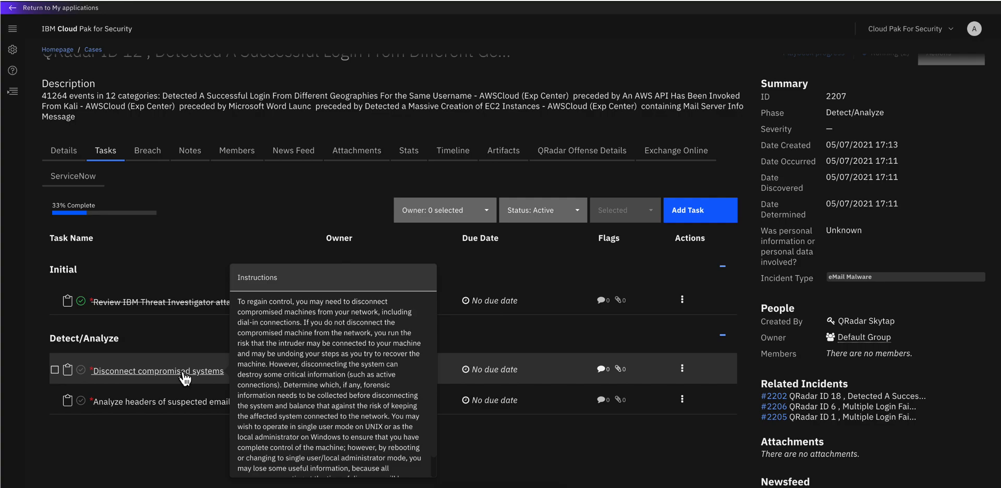
pyautogui.moveTo(181, 418)
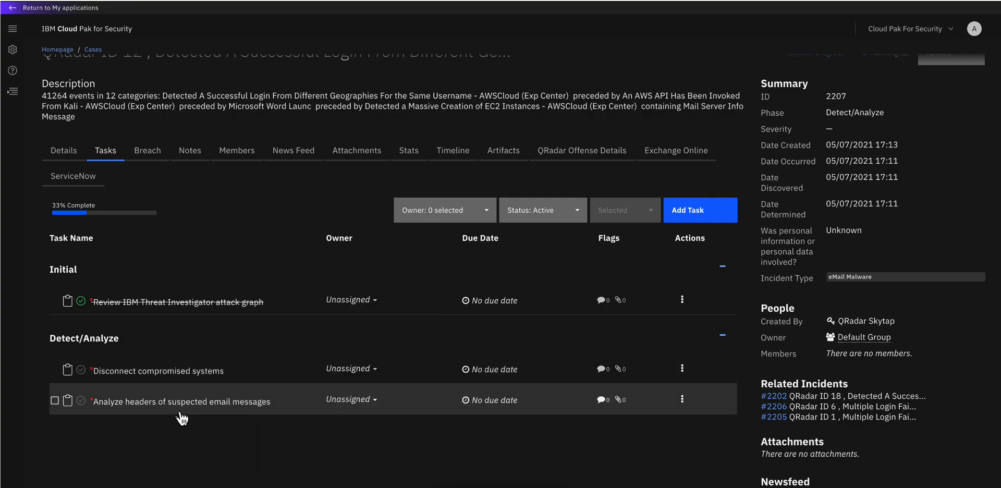
pyautogui.moveTo(182, 403)
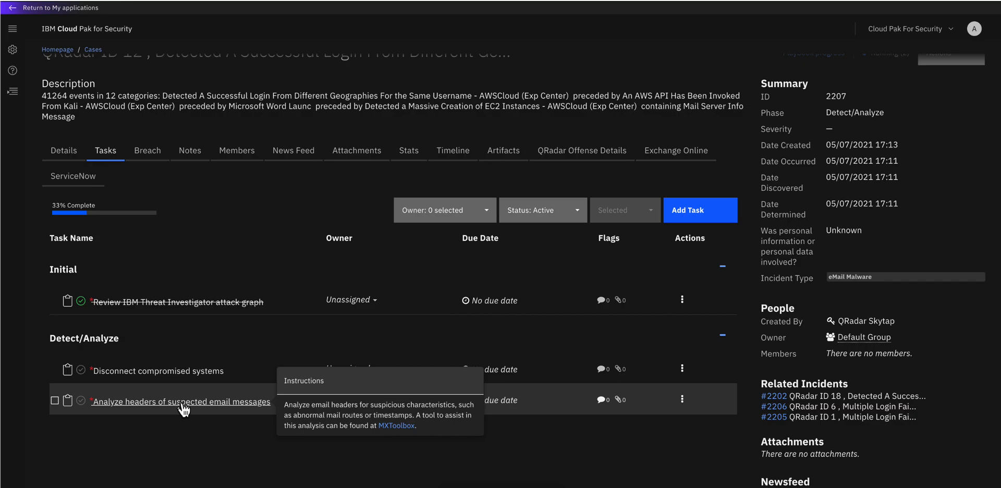
pyautogui.moveTo(148, 376)
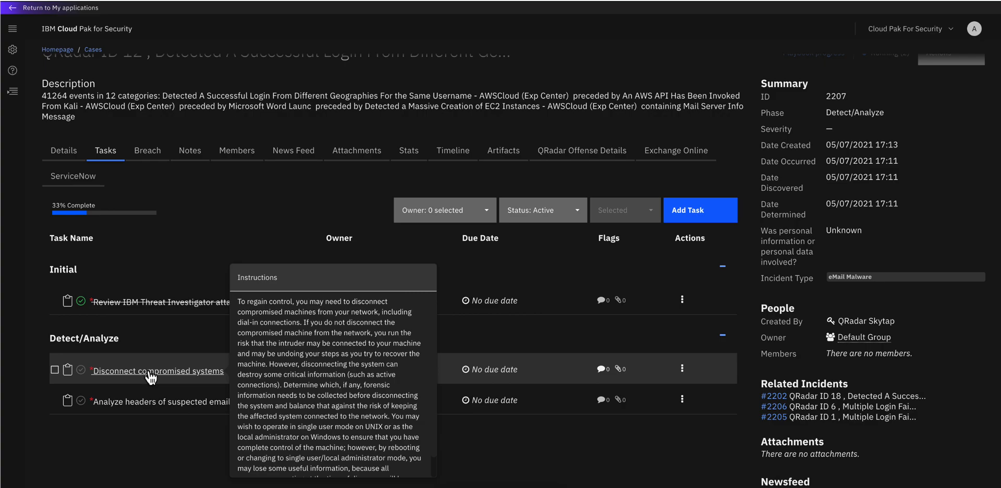
# Complete and close the 'Disconnect compromised systems' task.
pyautogui.click(55, 371)
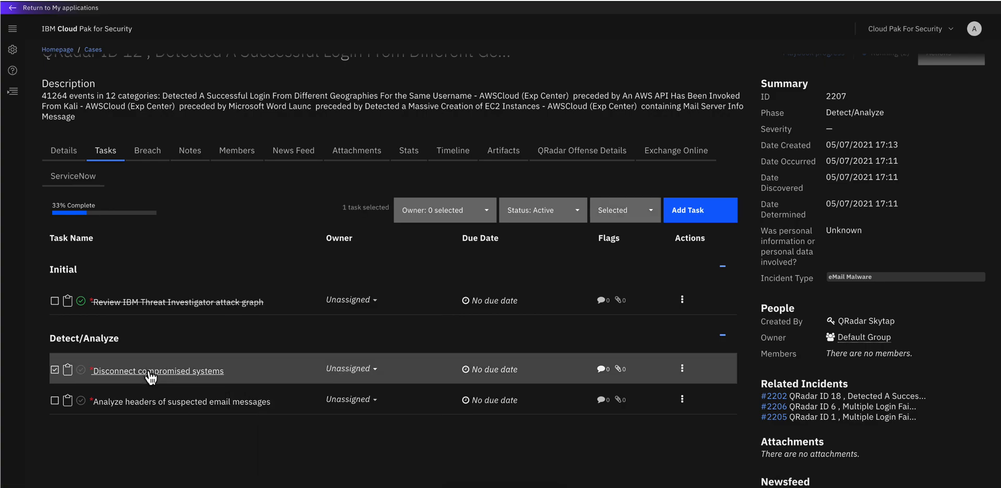
pyautogui.click(157, 371)
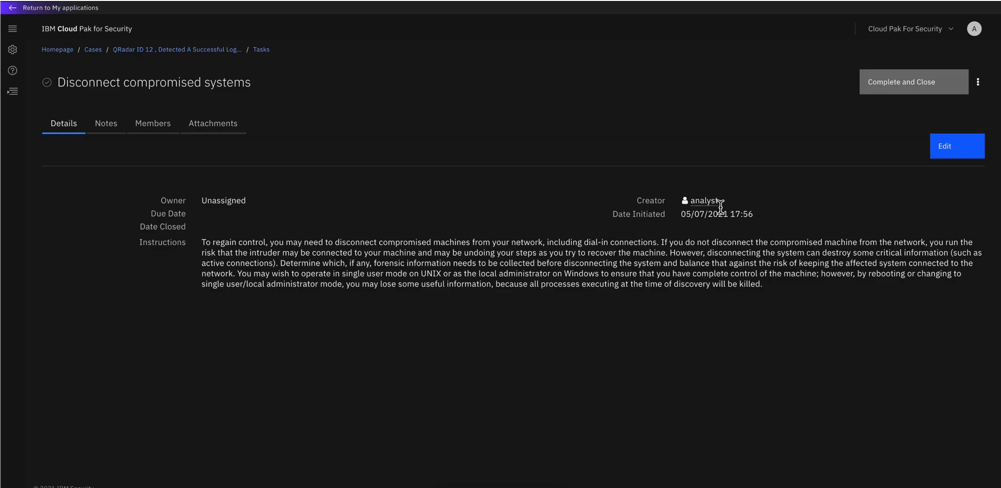
pyautogui.moveTo(888, 86)
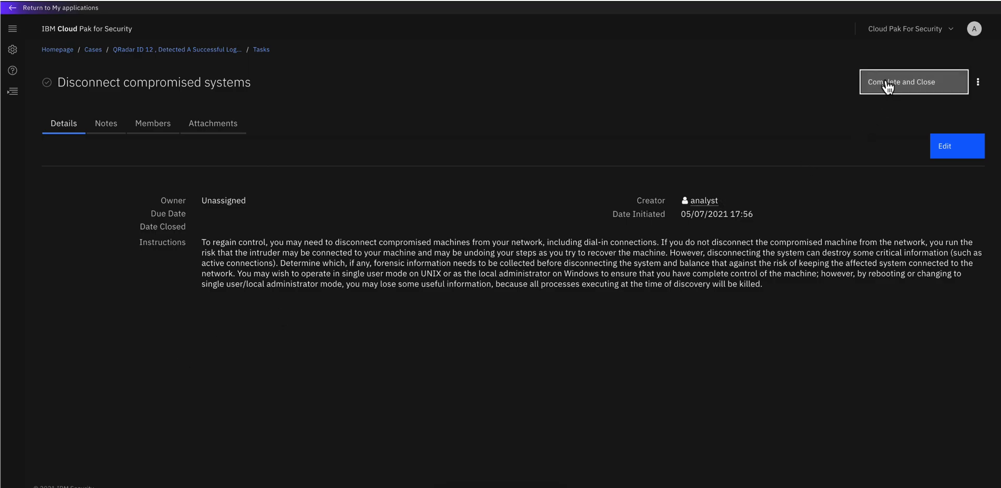
pyautogui.click(902, 82)
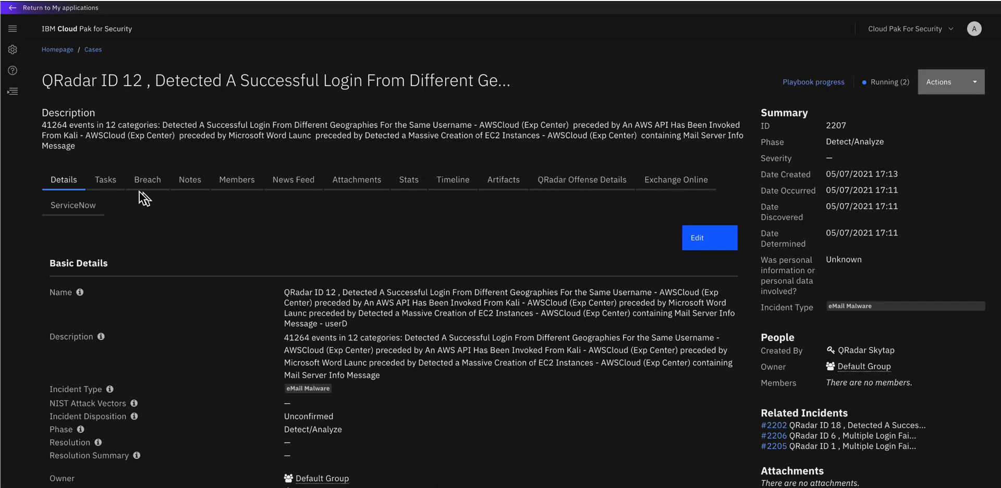
pyautogui.scroll(-3)
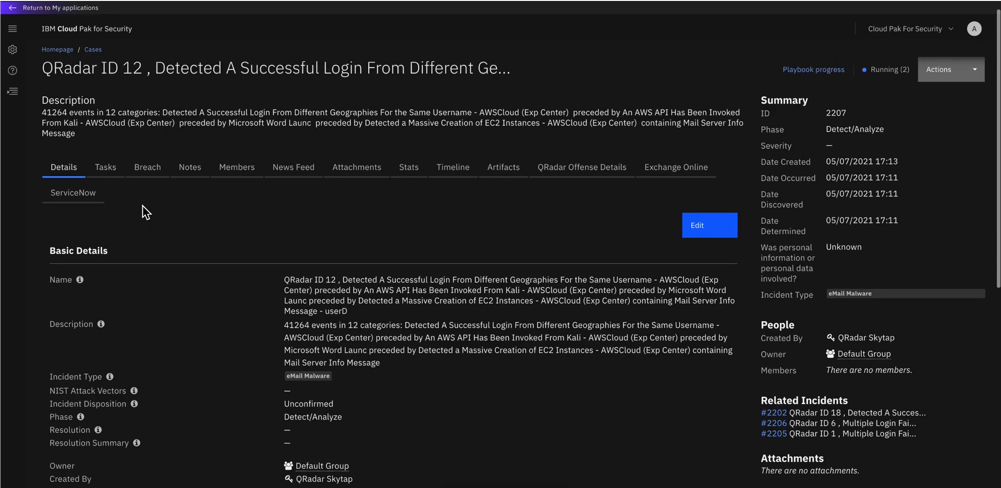
# Refresh the task list, then complete and close 'Analyze headers of suspected email messages'.
pyautogui.click(105, 179)
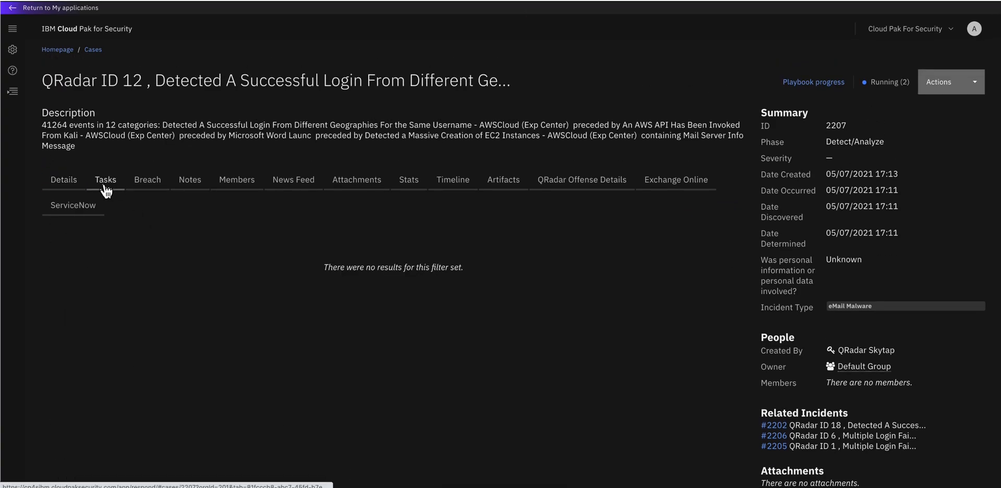
pyautogui.click(105, 181)
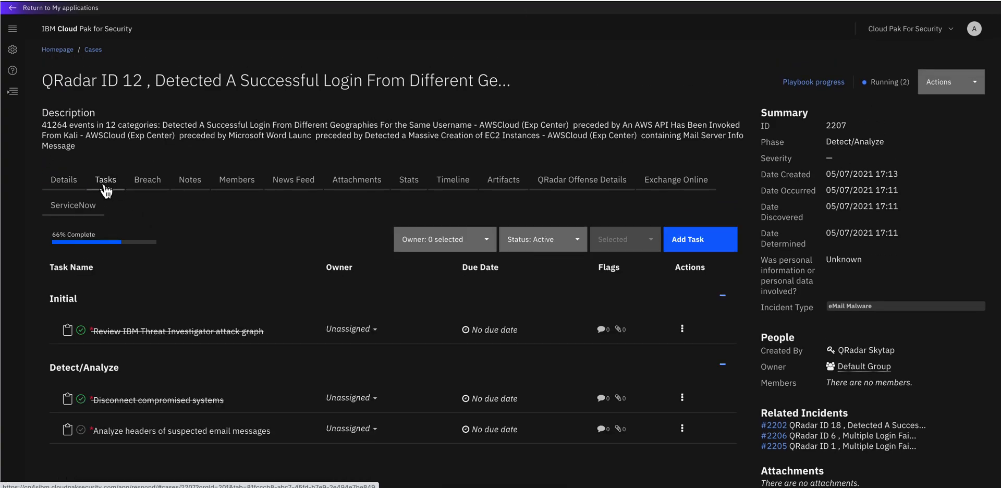
pyautogui.scroll(-3)
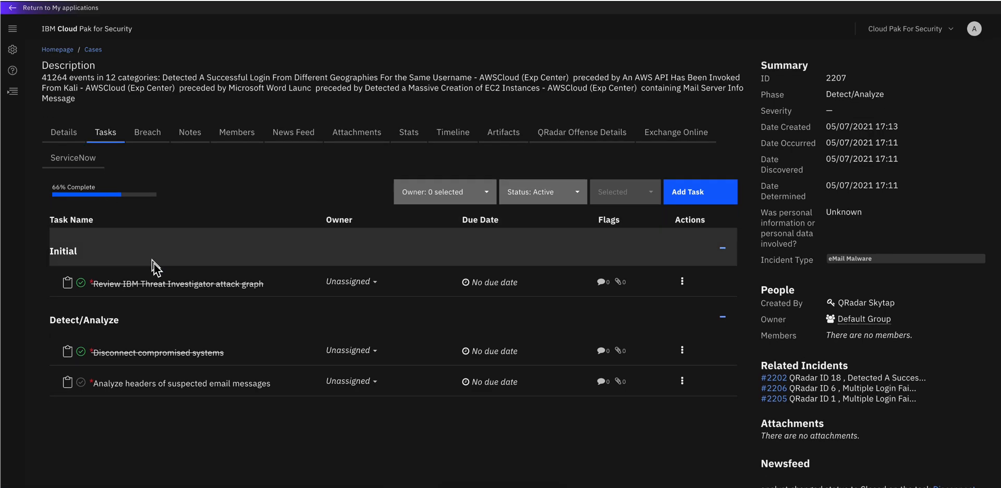
pyautogui.moveTo(211, 389)
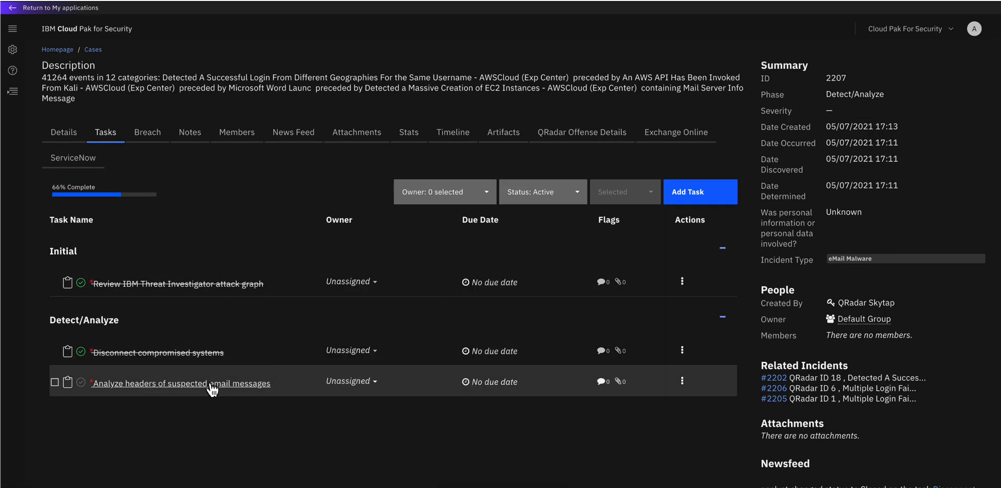
pyautogui.moveTo(178, 392)
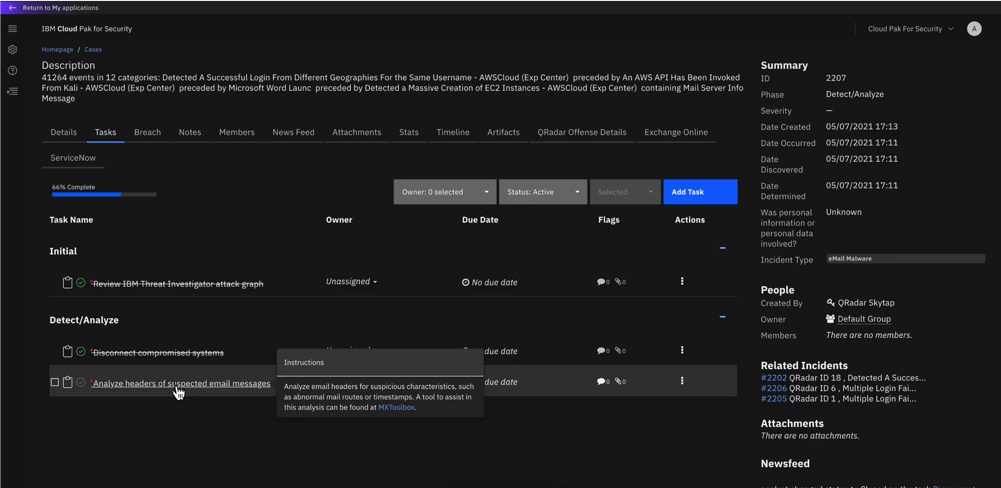
pyautogui.click(54, 382)
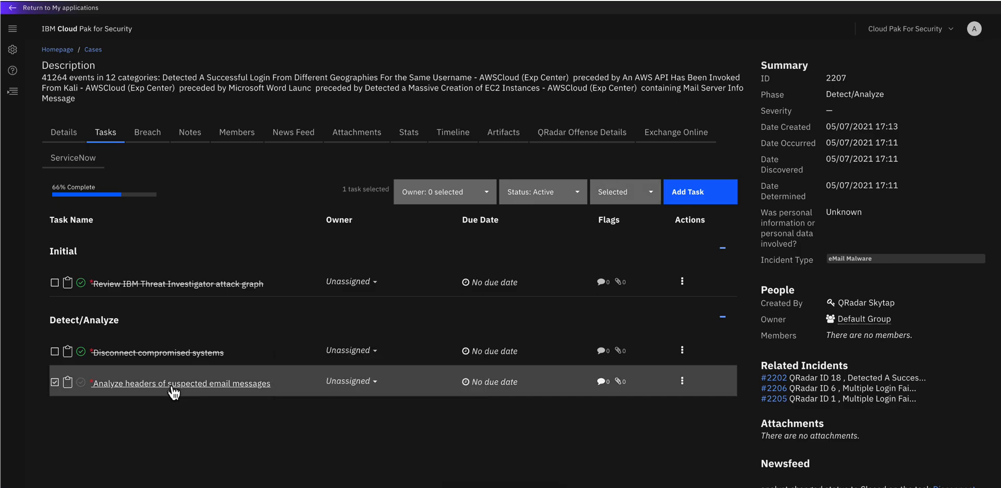
pyautogui.click(181, 384)
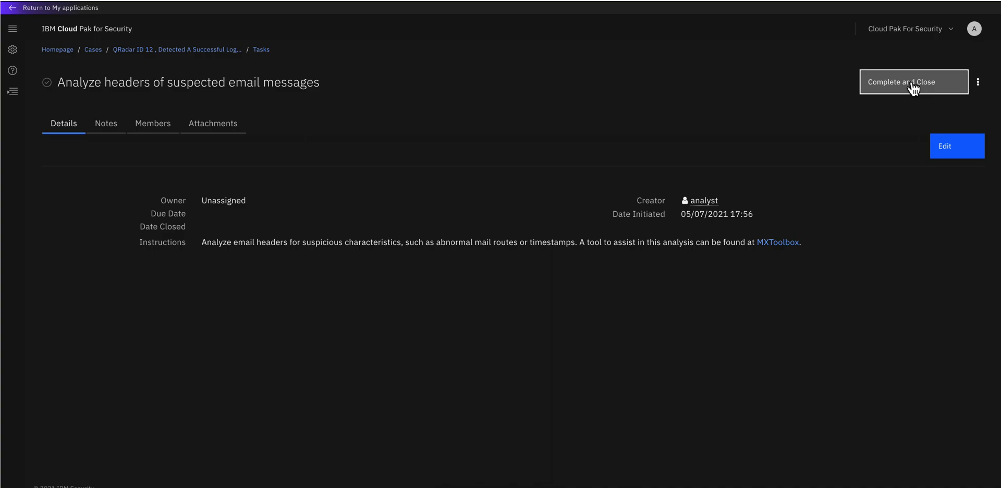
pyautogui.click(913, 81)
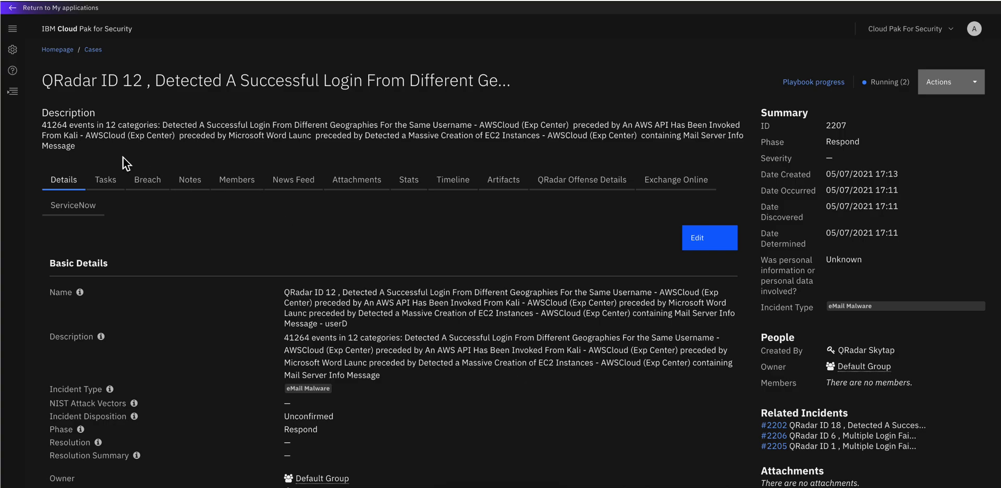
# Refresh the task list and open the Respond task for the ServiceNow ticket status.
pyautogui.click(106, 179)
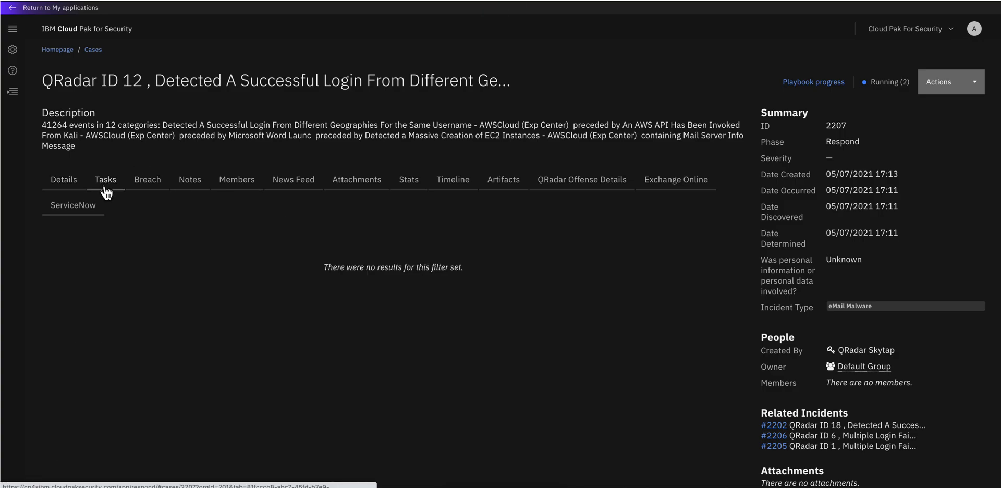
pyautogui.click(105, 179)
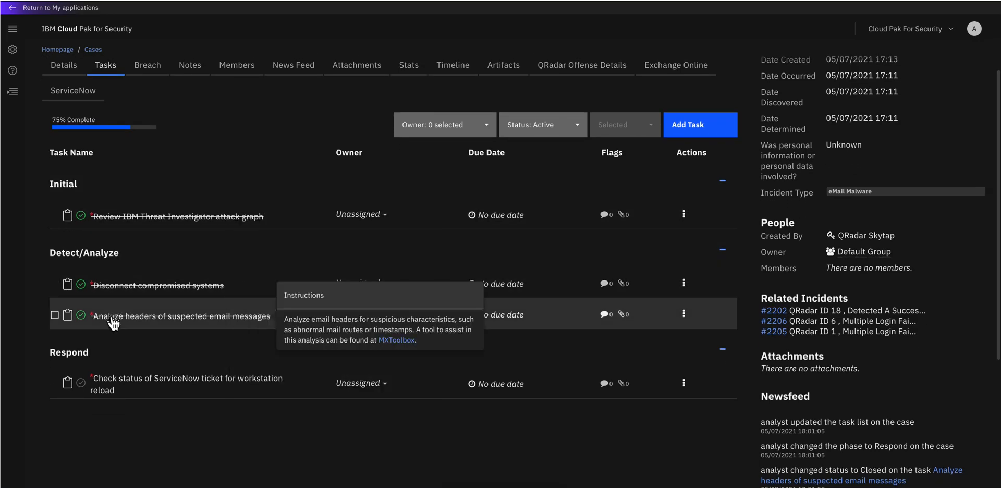
pyautogui.moveTo(133, 385)
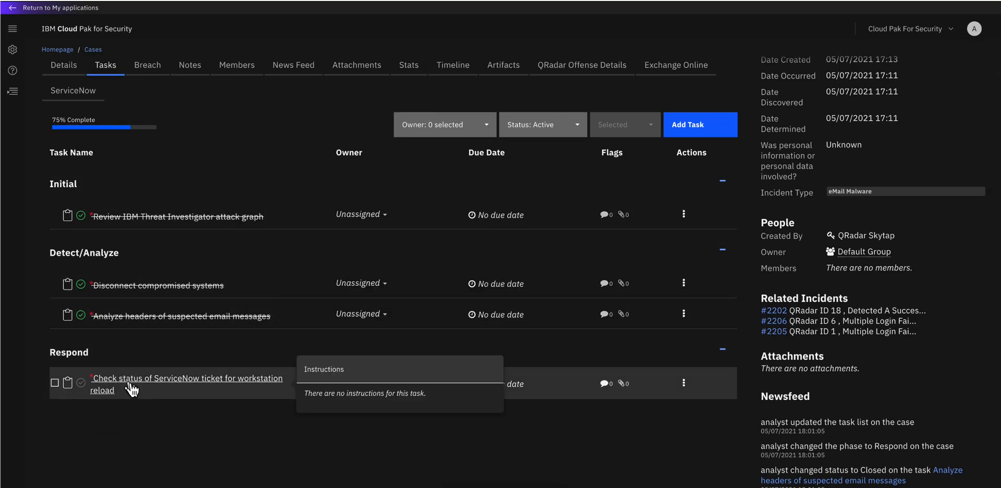
pyautogui.moveTo(136, 398)
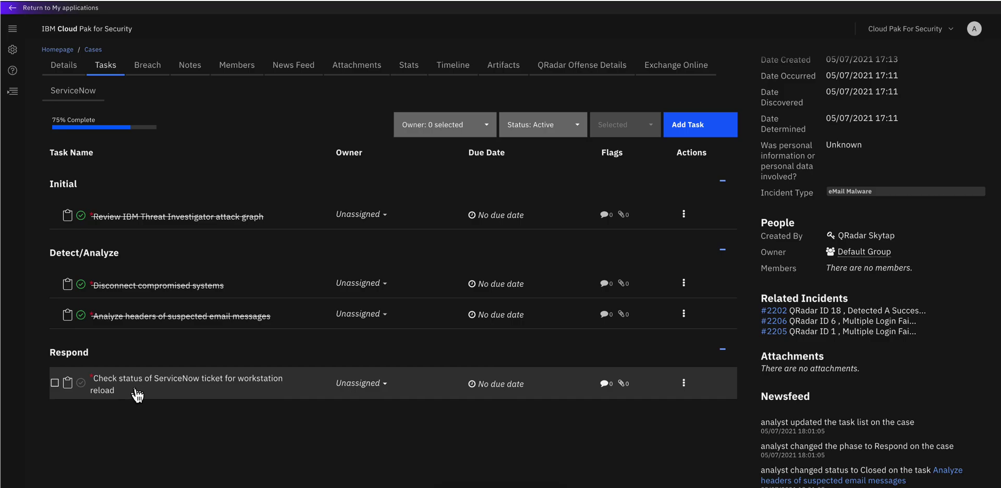
pyautogui.moveTo(129, 401)
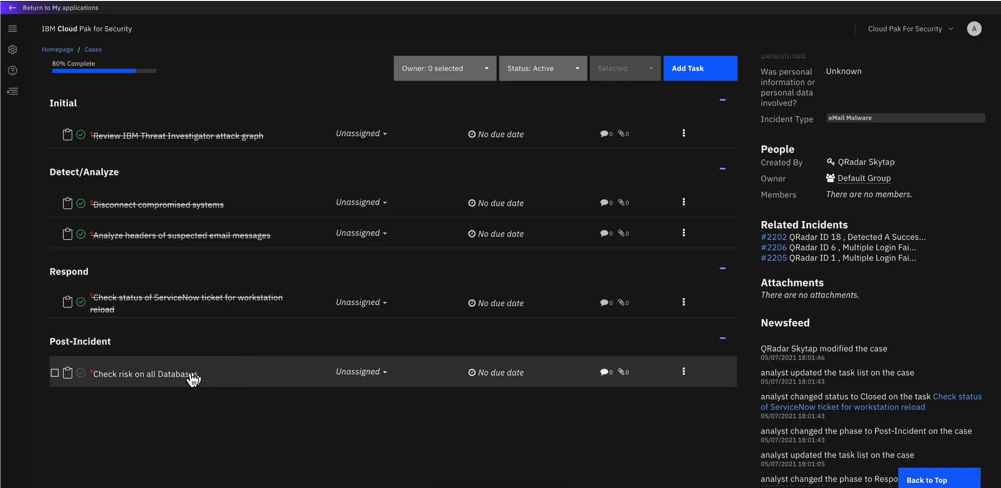
pyautogui.click(145, 375)
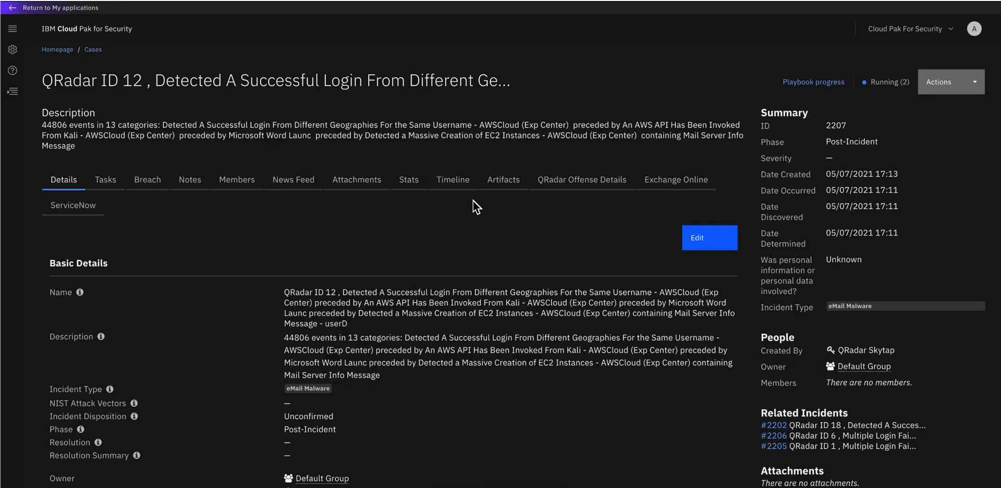
pyautogui.moveTo(504, 184)
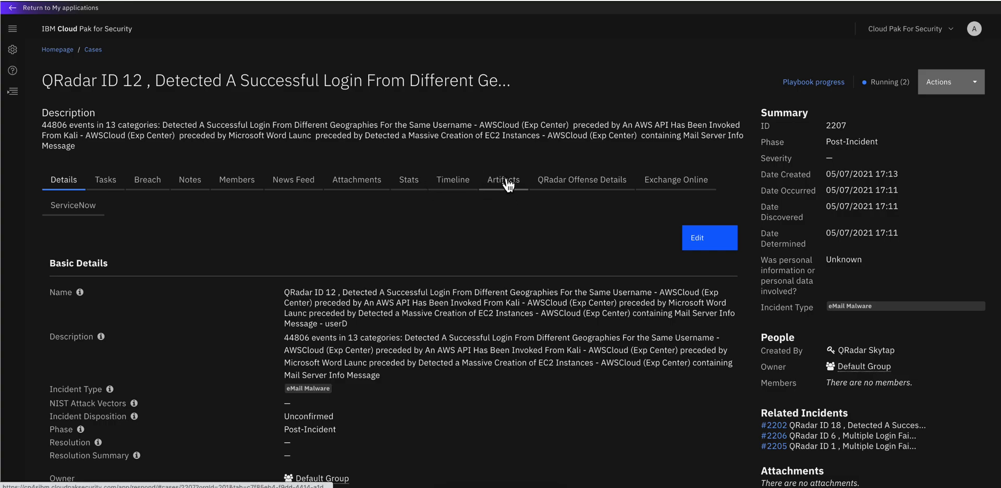
pyautogui.click(504, 179)
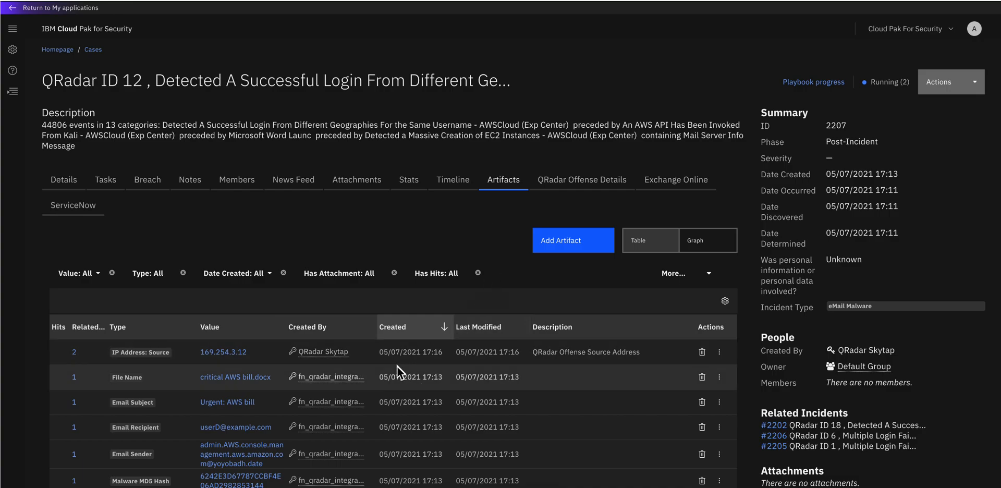
pyautogui.moveTo(380, 364)
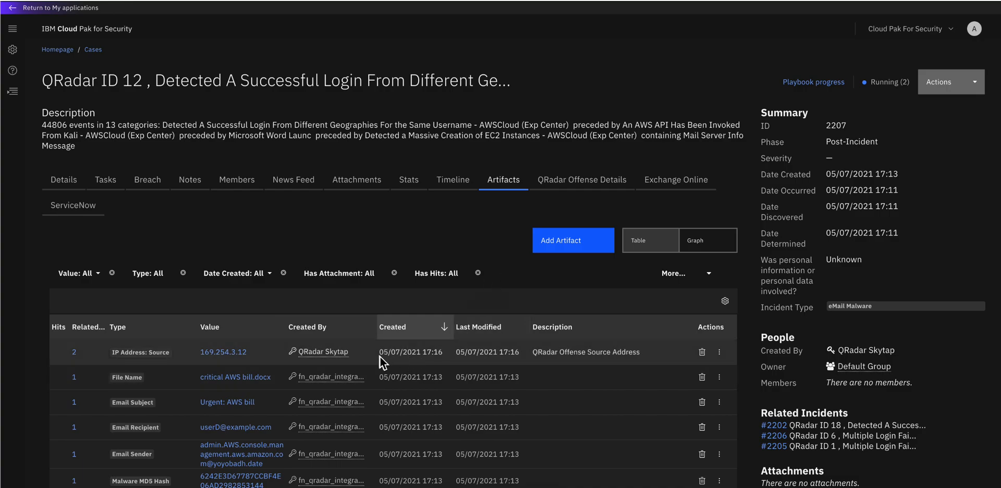
pyautogui.scroll(-3)
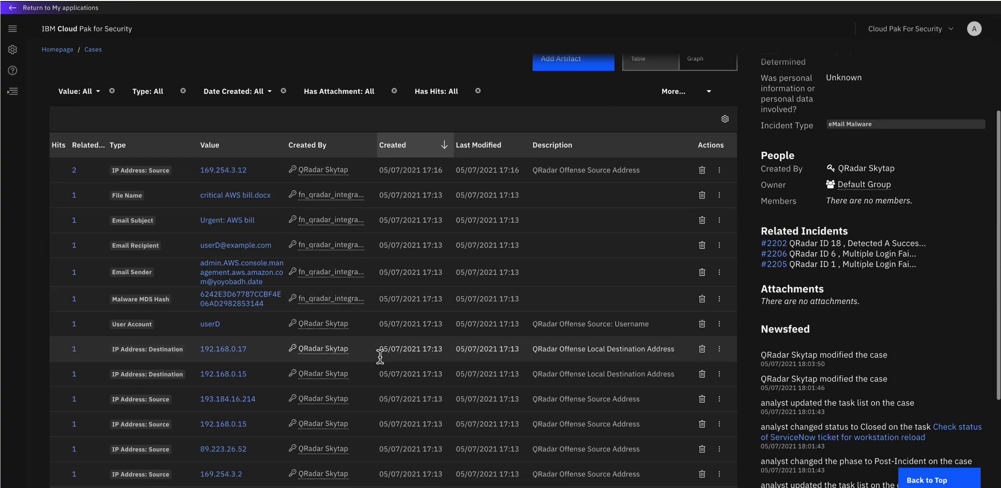
pyautogui.scroll(-3)
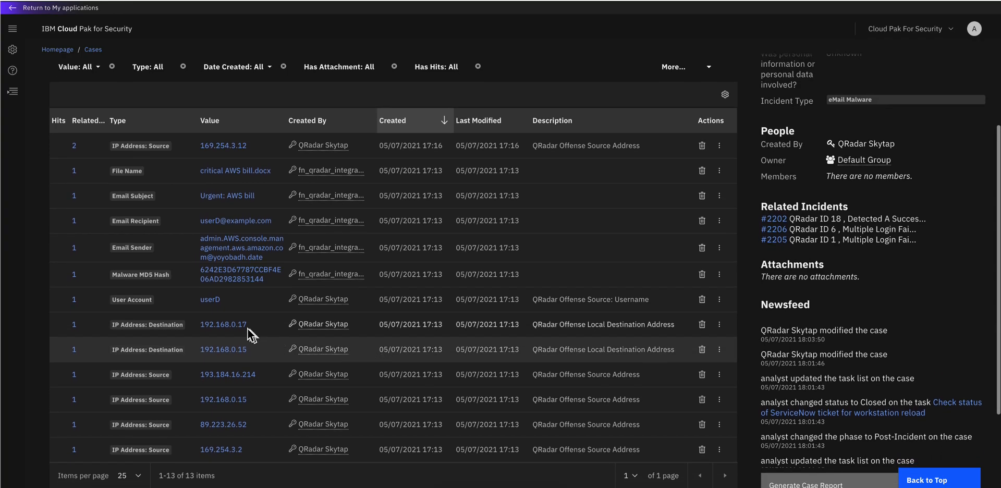
pyautogui.moveTo(265, 410)
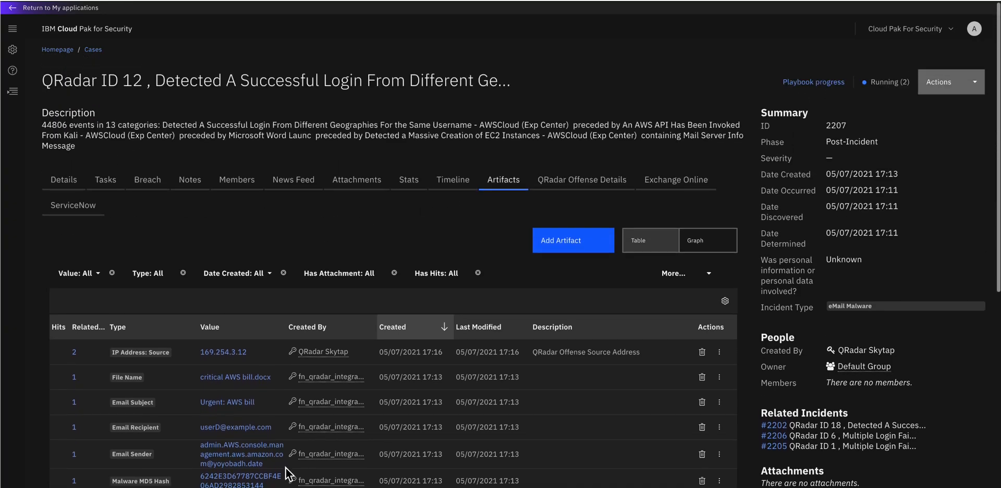
pyautogui.click(57, 50)
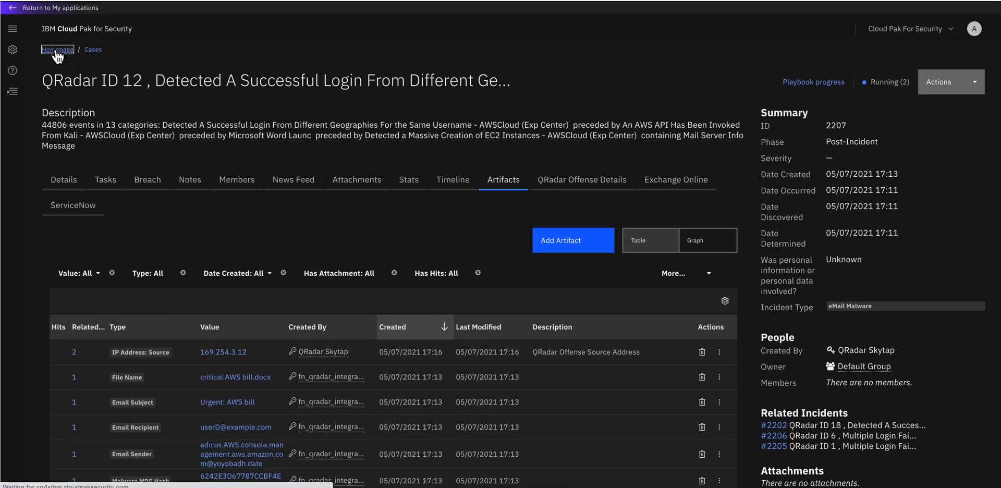
# Return to the home page via the Homepage breadcrumb and scroll through the dashboard.
pyautogui.click(57, 50)
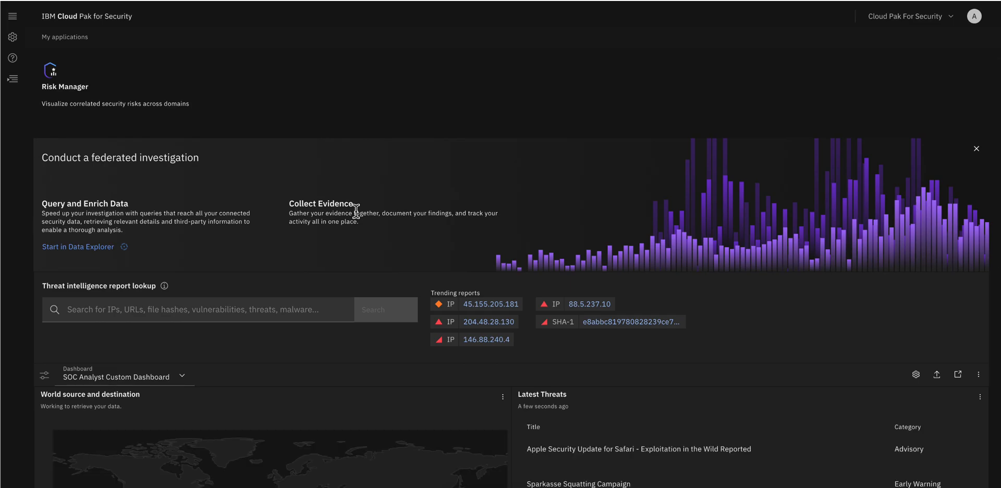
pyautogui.scroll(-3)
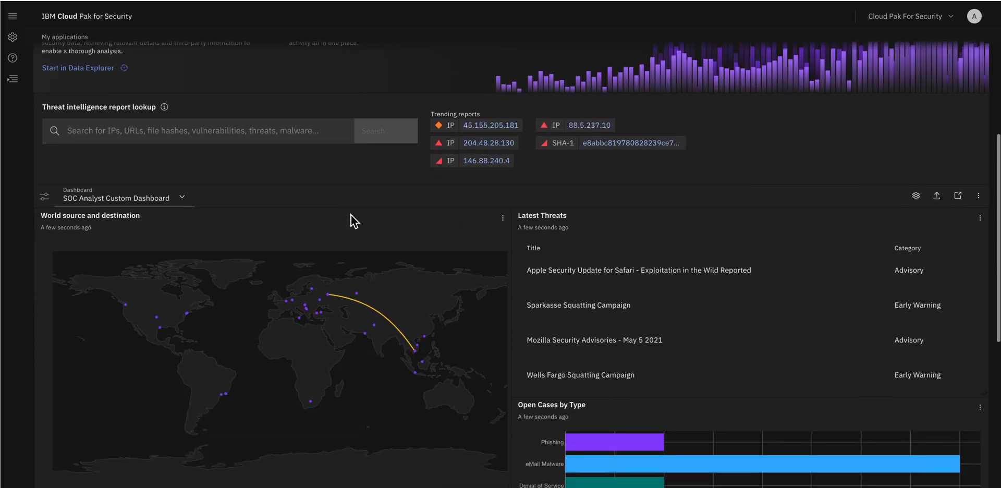
pyautogui.scroll(-3)
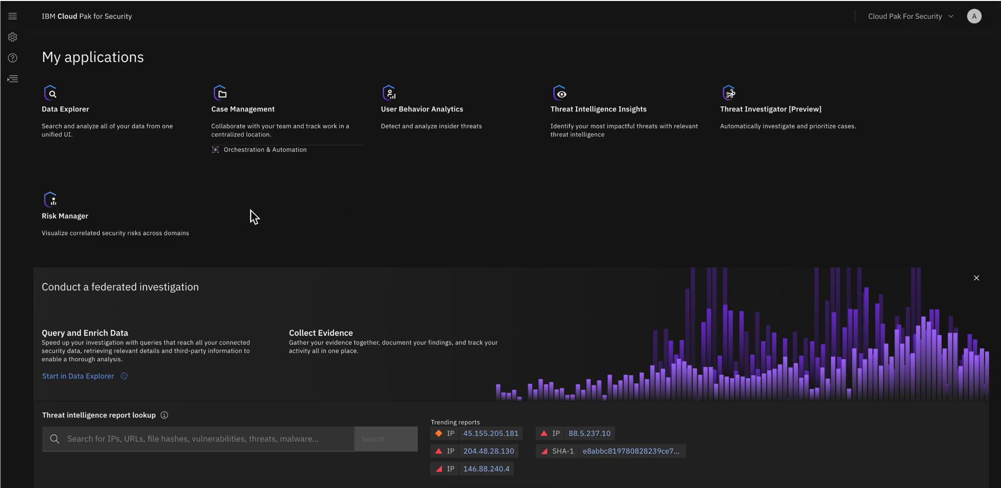
pyautogui.moveTo(177, 205)
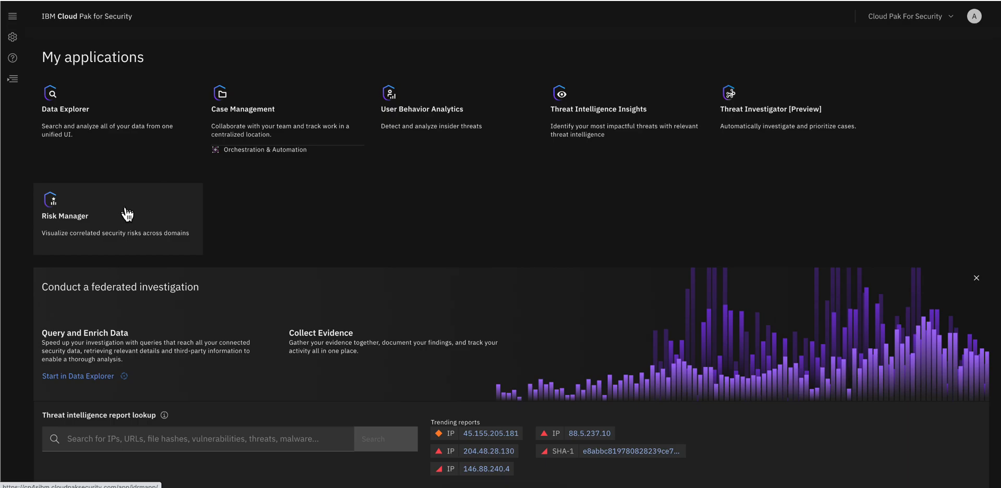
pyautogui.moveTo(106, 142)
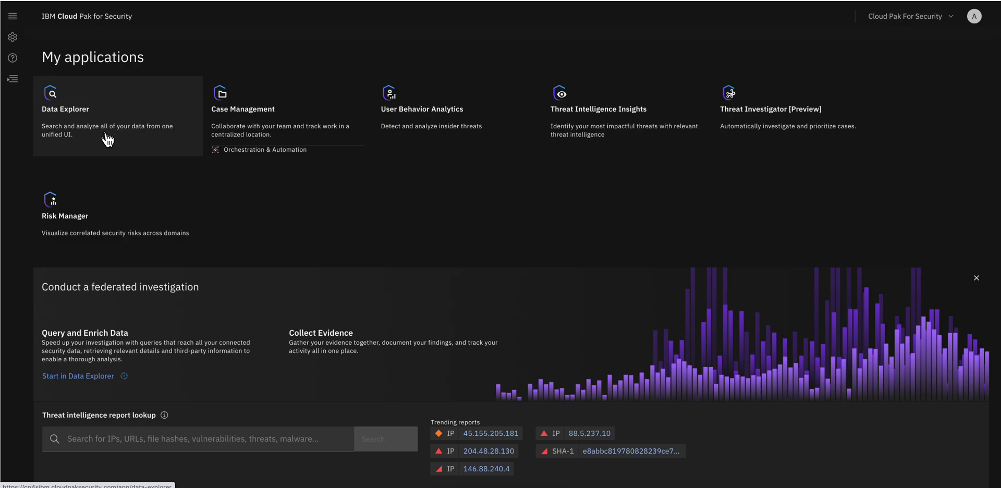
pyautogui.moveTo(622, 130)
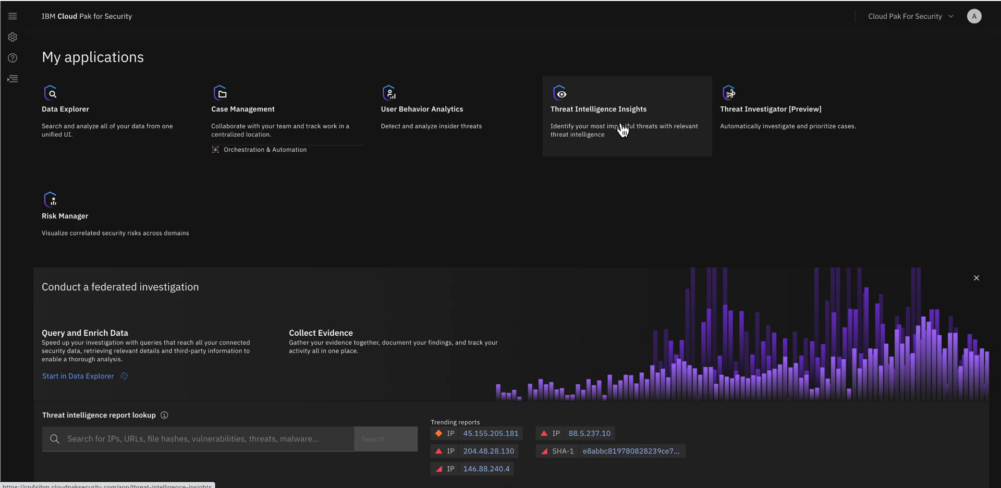
pyautogui.moveTo(596, 140)
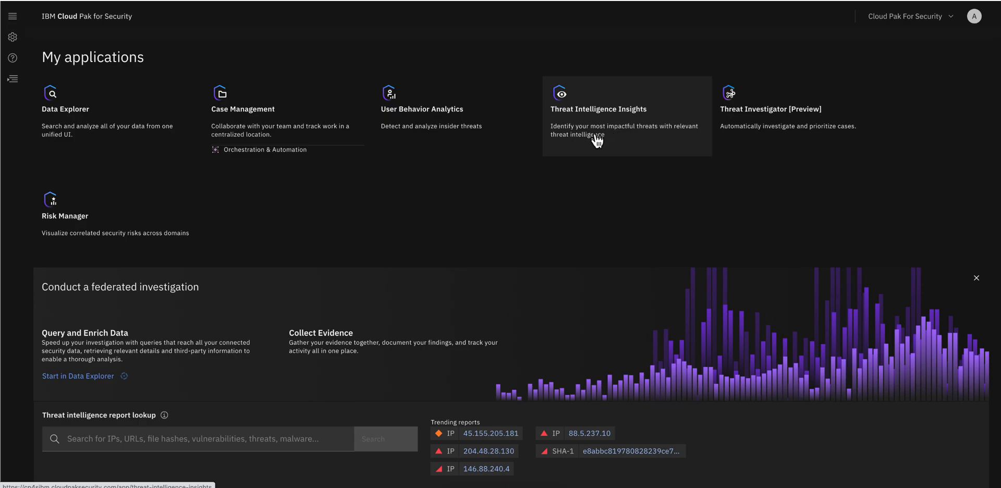
pyautogui.moveTo(580, 152)
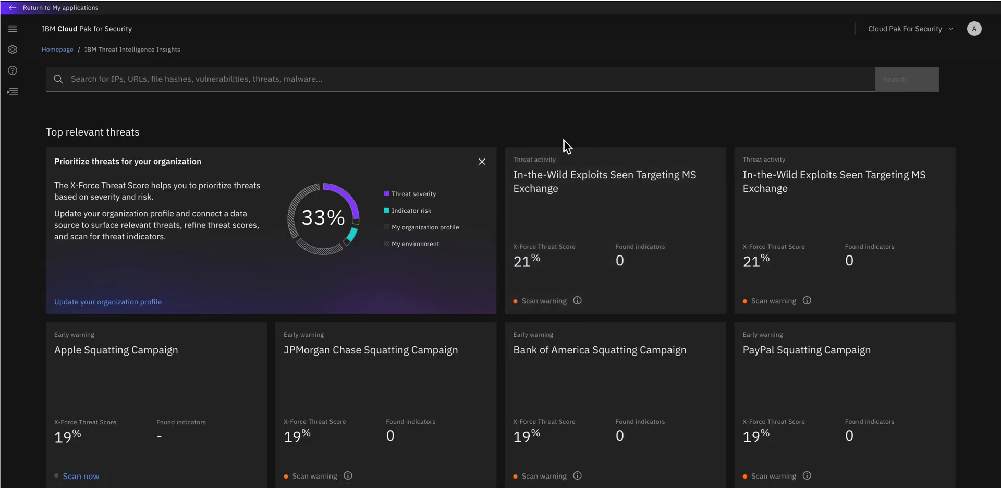
# Scroll through the Top relevant threats cards in Threat Intelligence Insights.
pyautogui.scroll(-3)
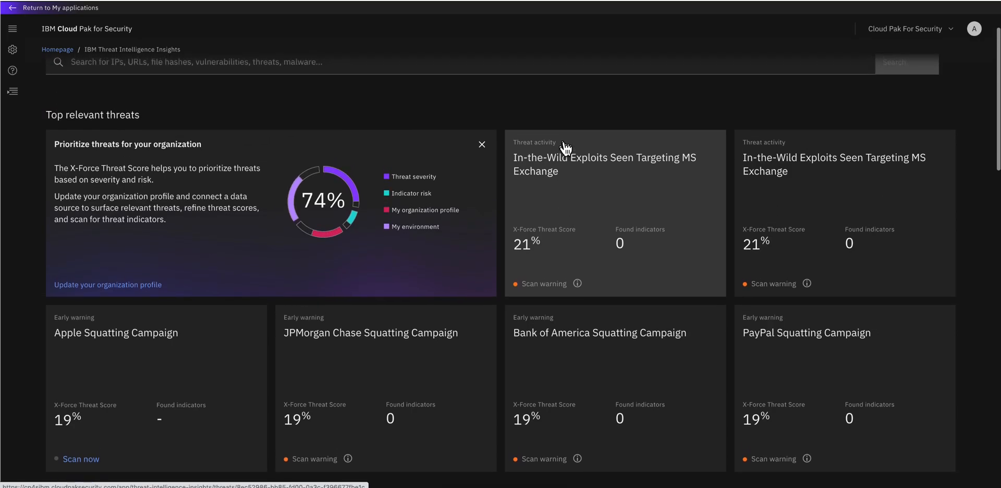
pyautogui.moveTo(572, 158)
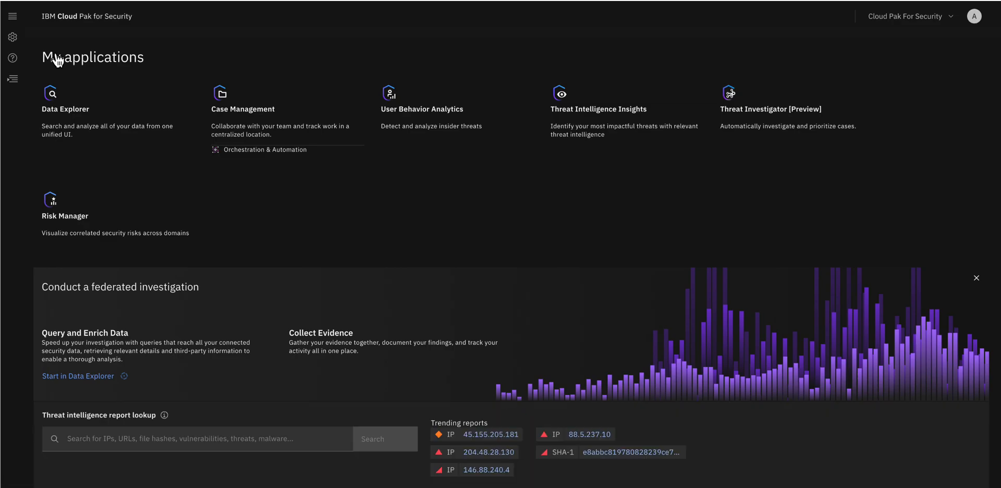
pyautogui.moveTo(404, 187)
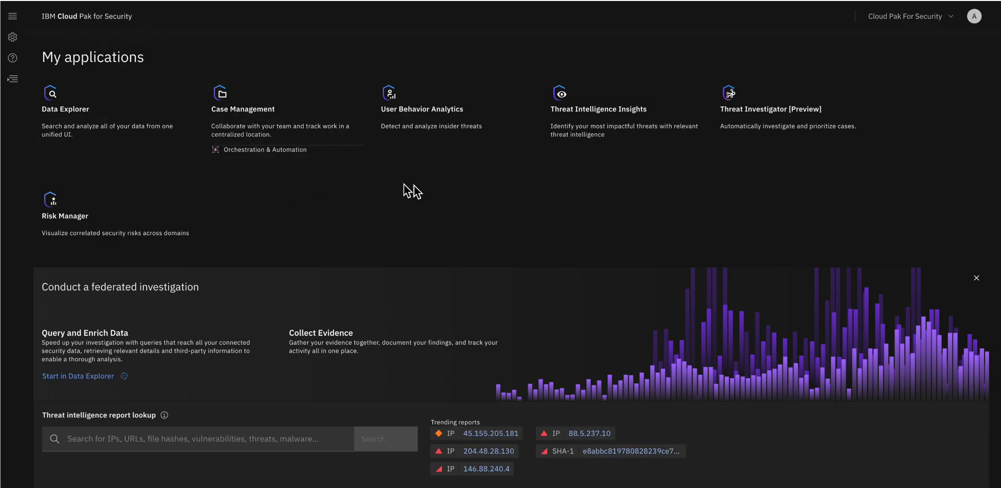
pyautogui.moveTo(499, 278)
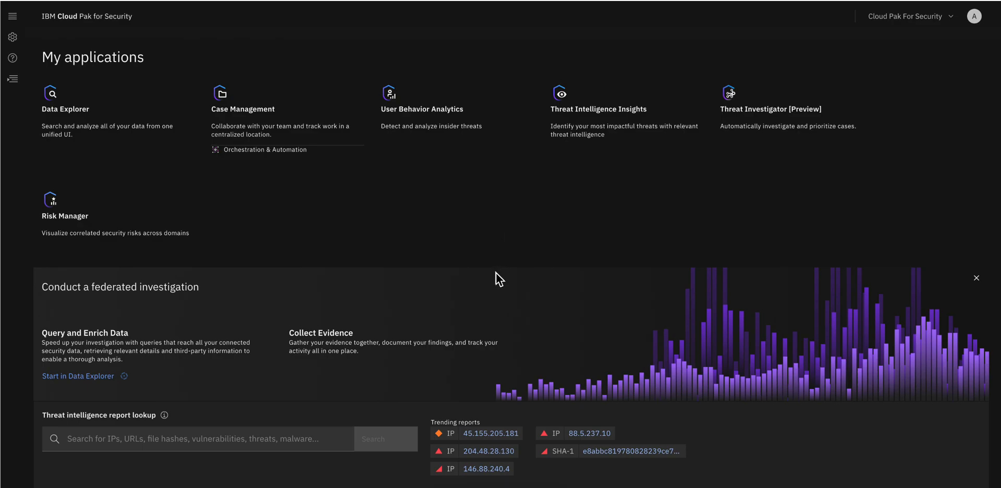
pyautogui.moveTo(533, 223)
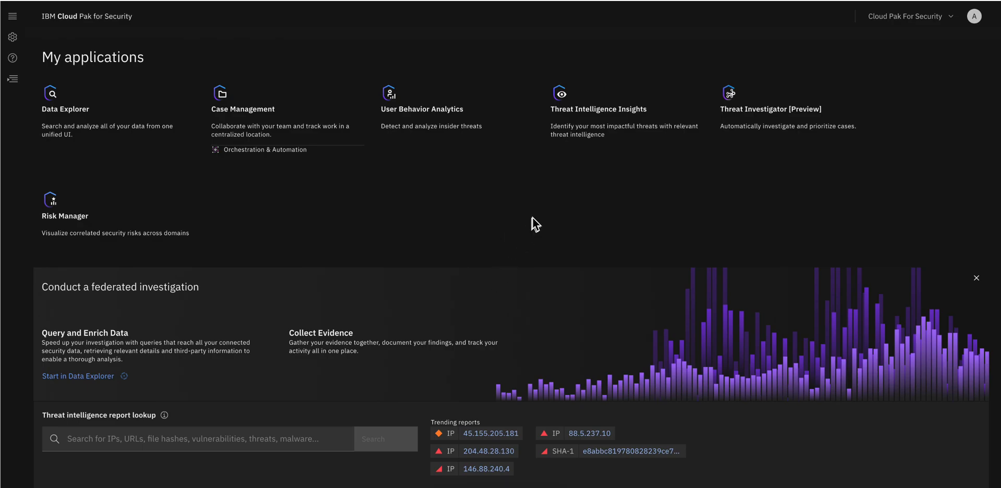
pyautogui.moveTo(535, 219)
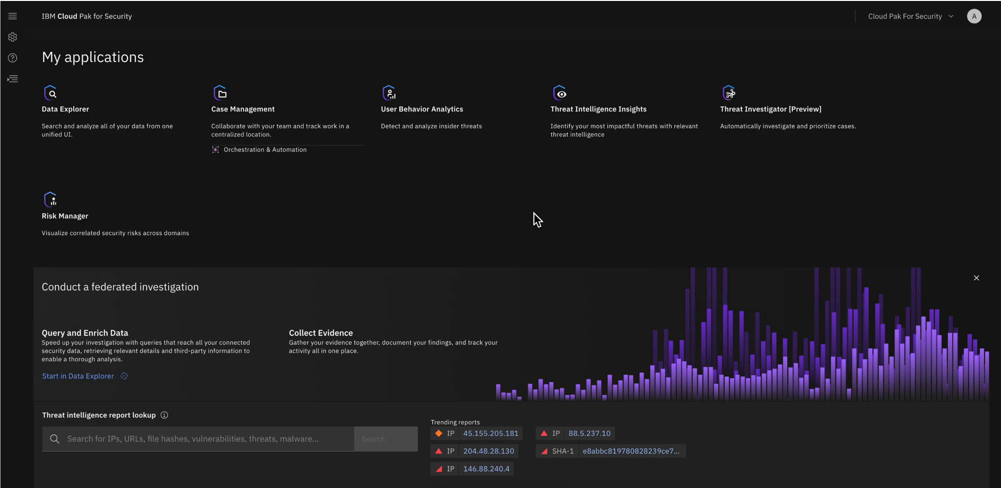
pyautogui.scroll(-3)
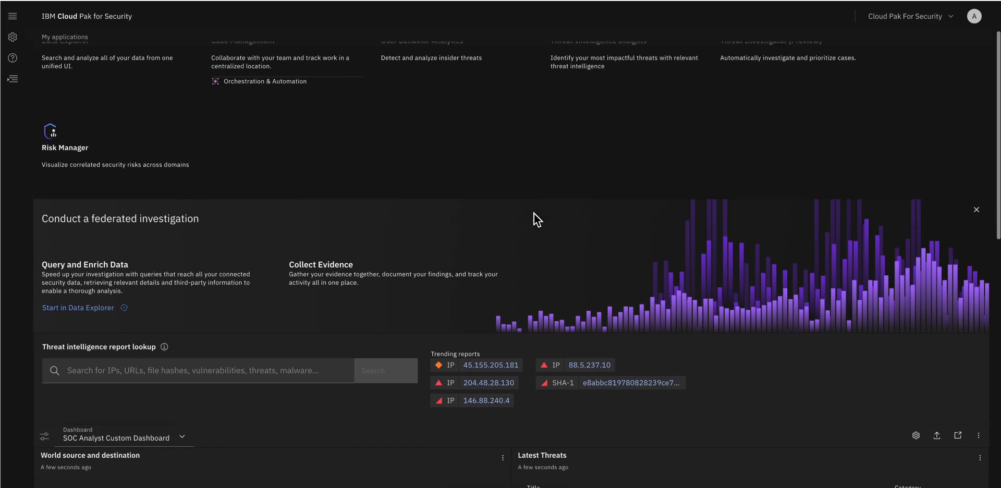
pyautogui.click(976, 210)
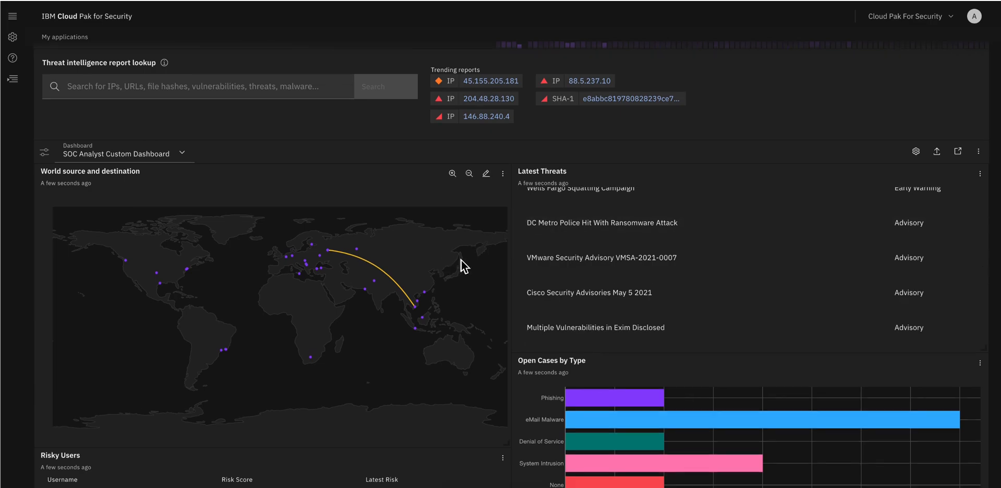
pyautogui.scroll(-3)
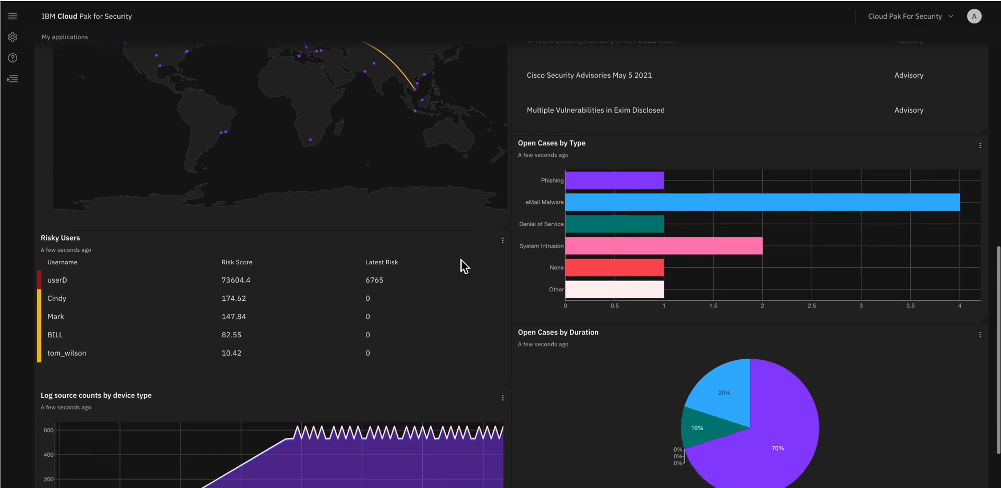